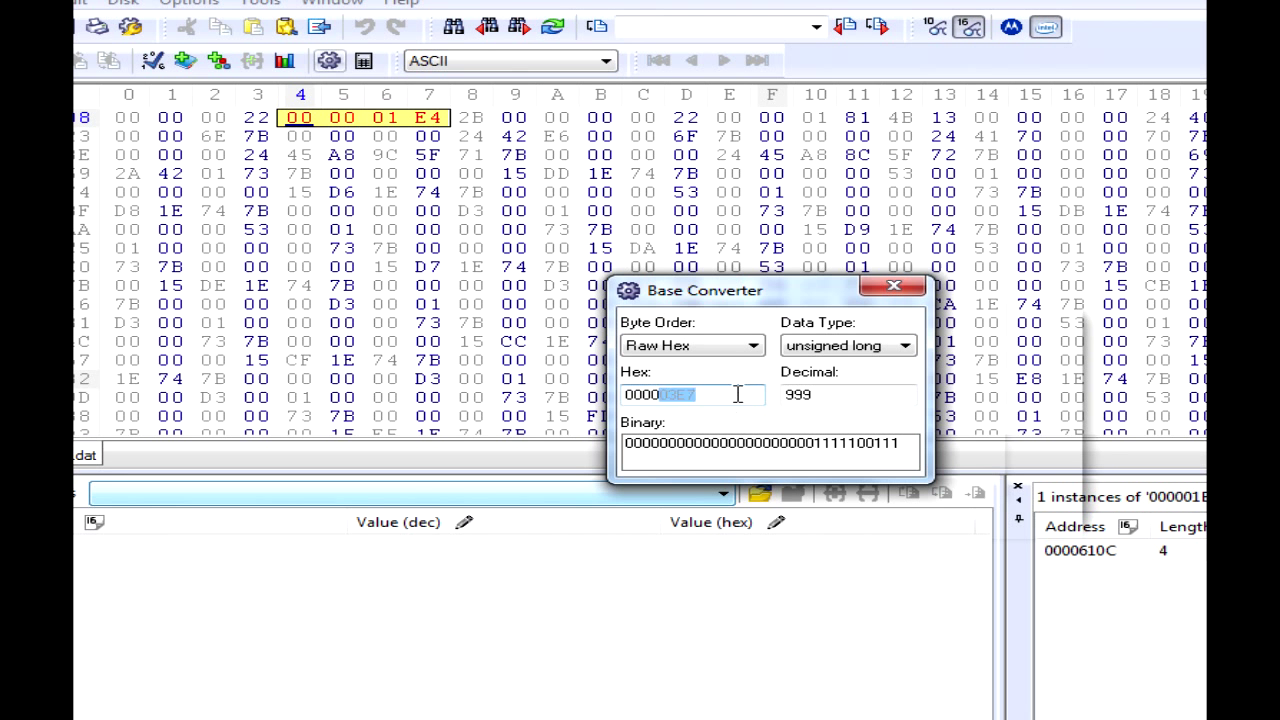
Step: Copy hex 000003E7 (999) and overwrite the 000001E4 bytes at offset 610C with it
triple_click(691, 395)
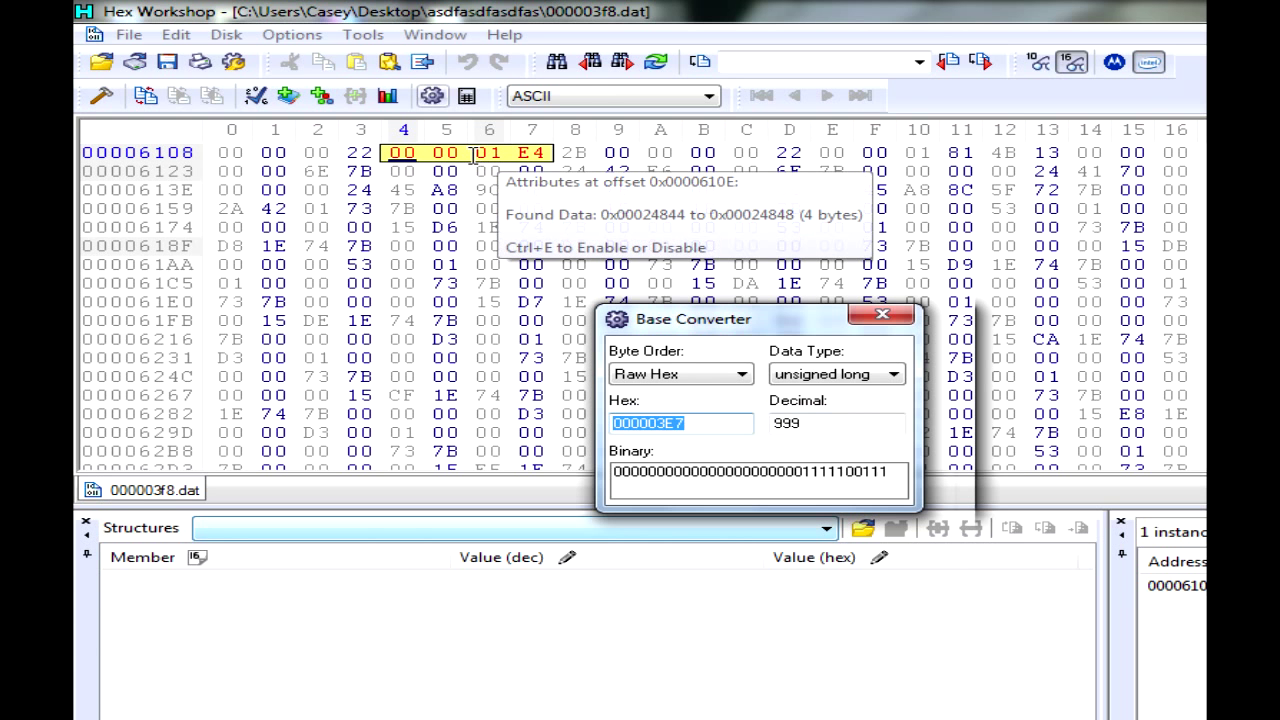
left_click(882, 318)
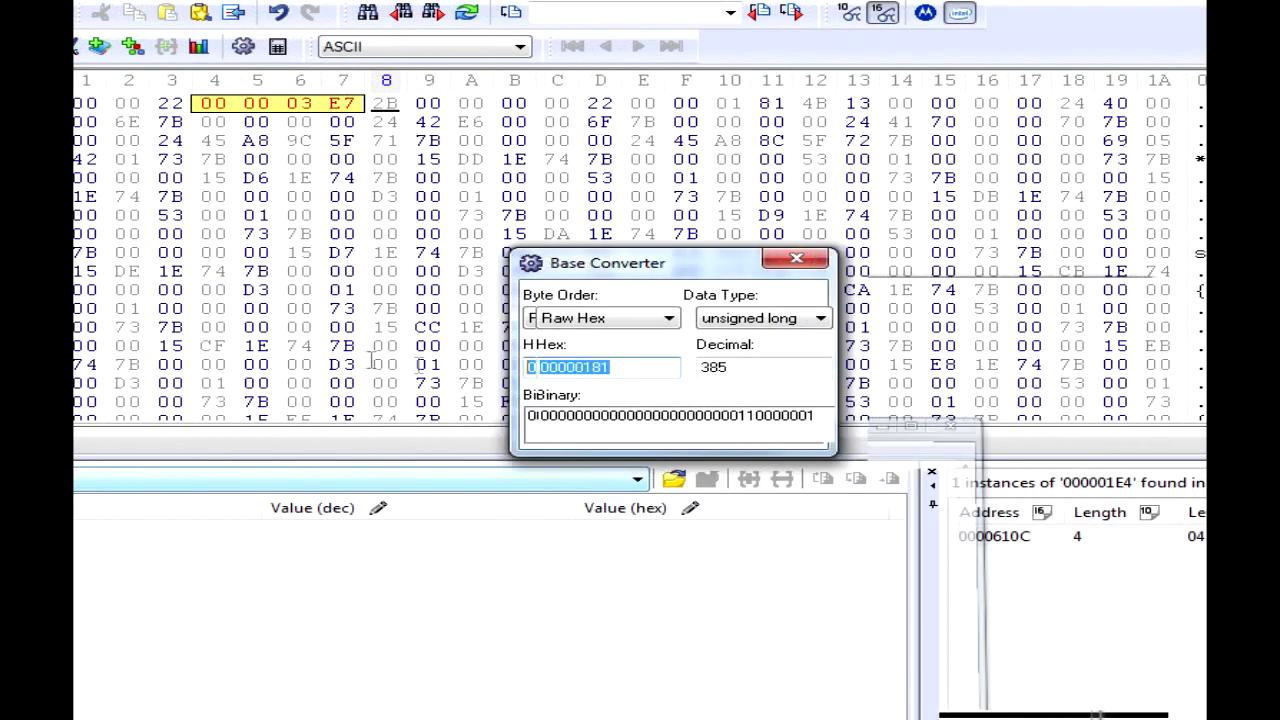
Step: Find all instances of 00000181 (hex of 385) in the save file
right_click(600, 367)
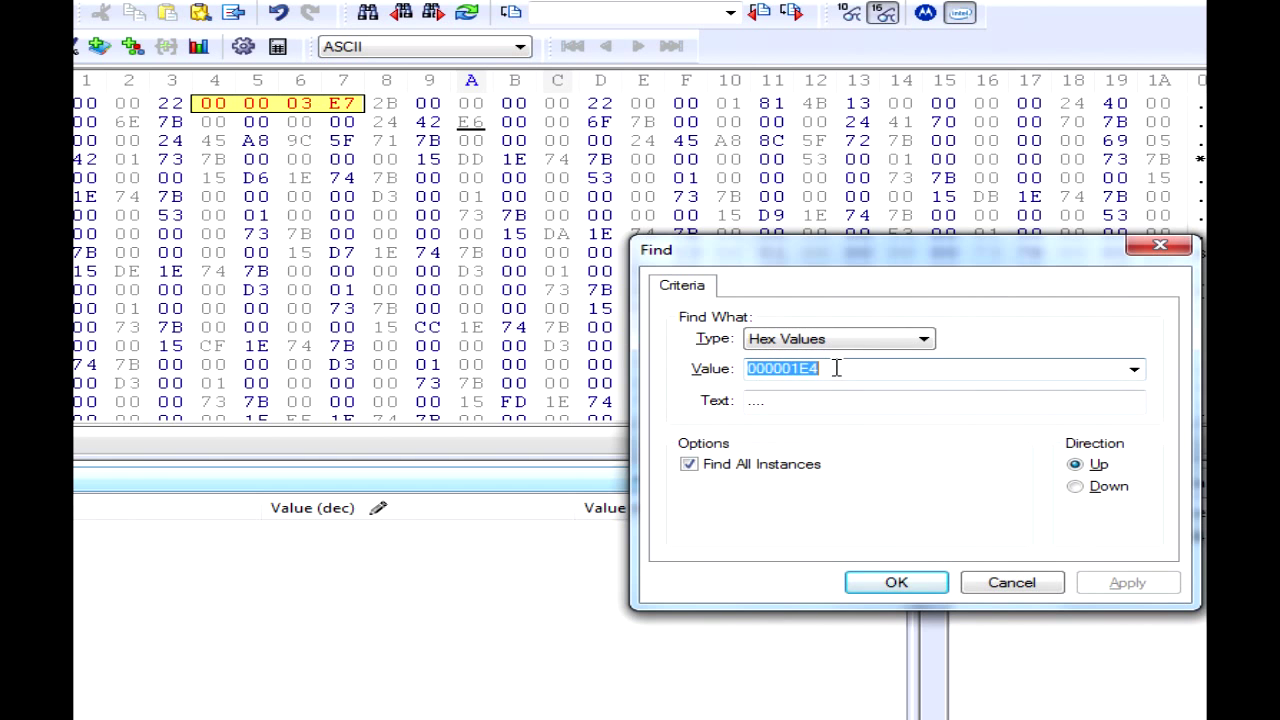
left_click(895, 582)
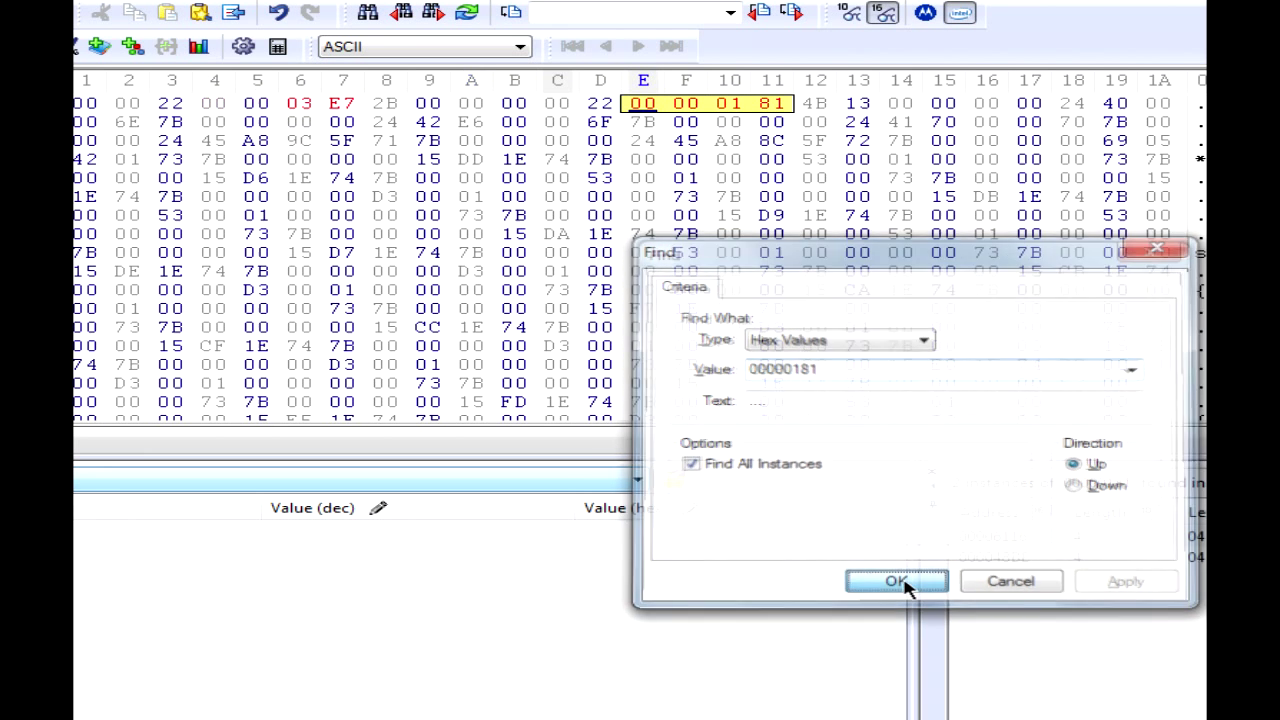
left_click(895, 581)
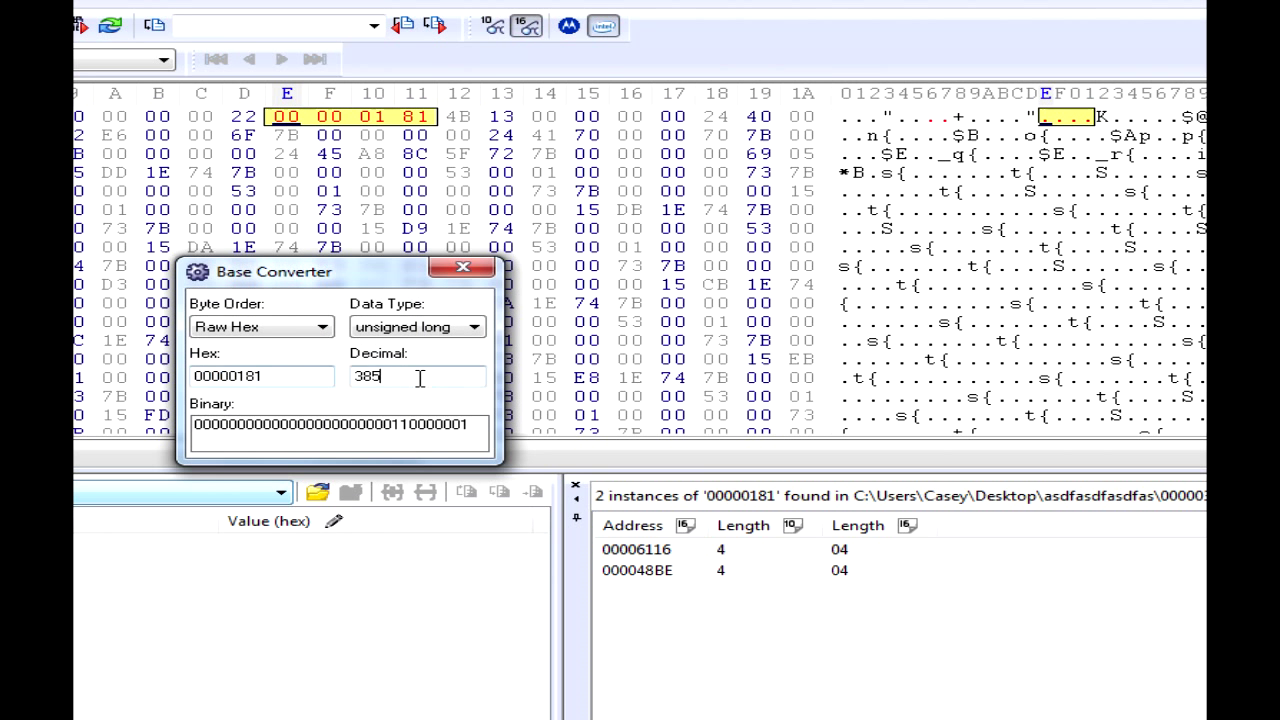
Step: Convert 9999 to hex 0000270F in Base Converter and select it for copying
type("9999")
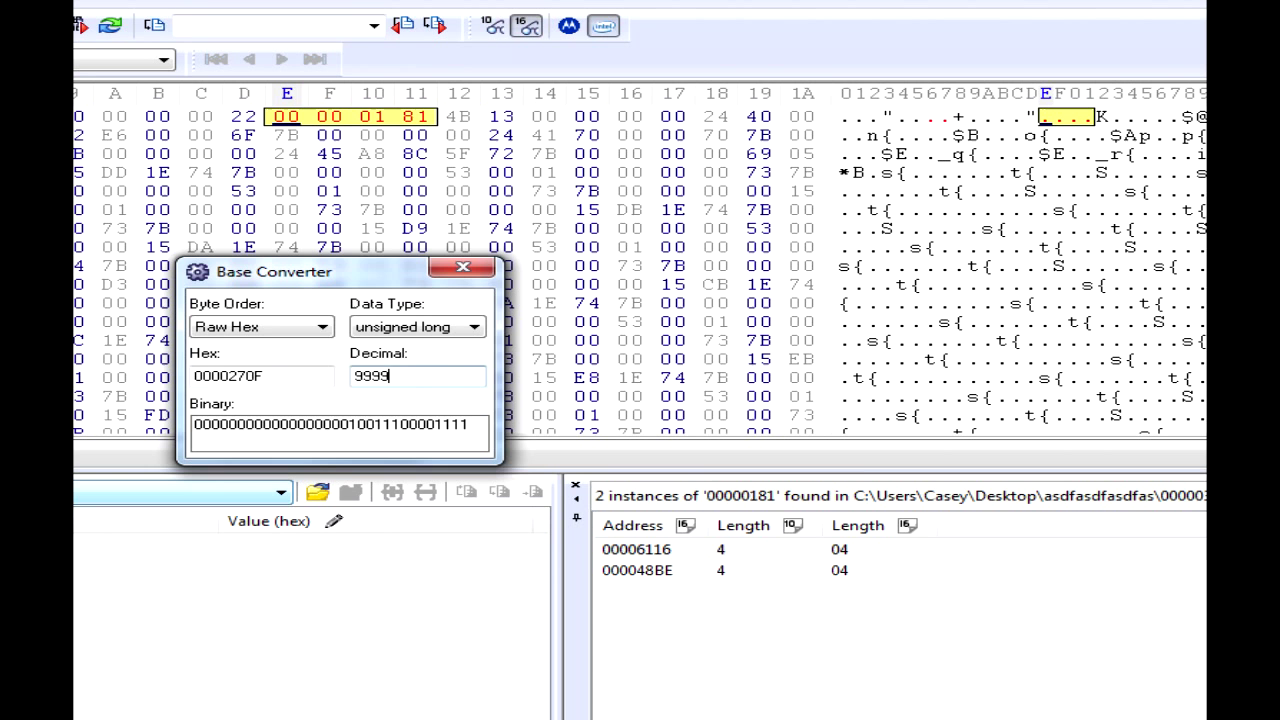
left_click_drag(273, 271, 730, 253)
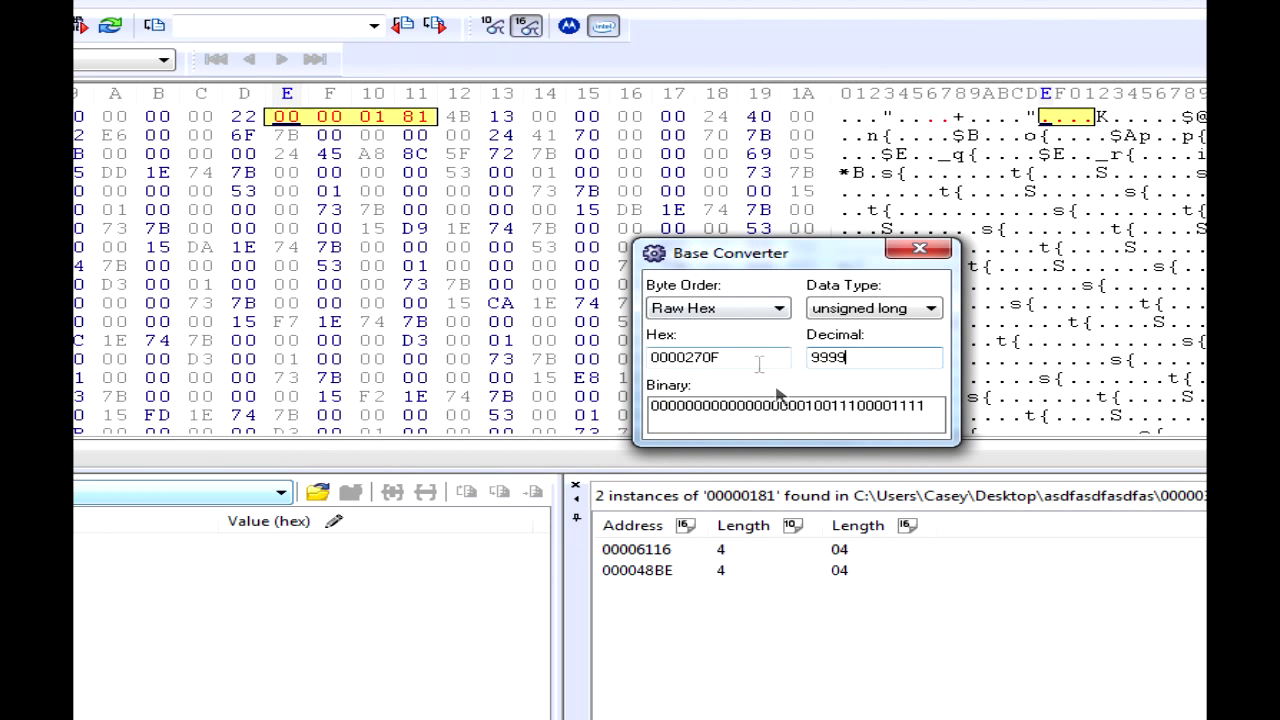
double_click(697, 358)
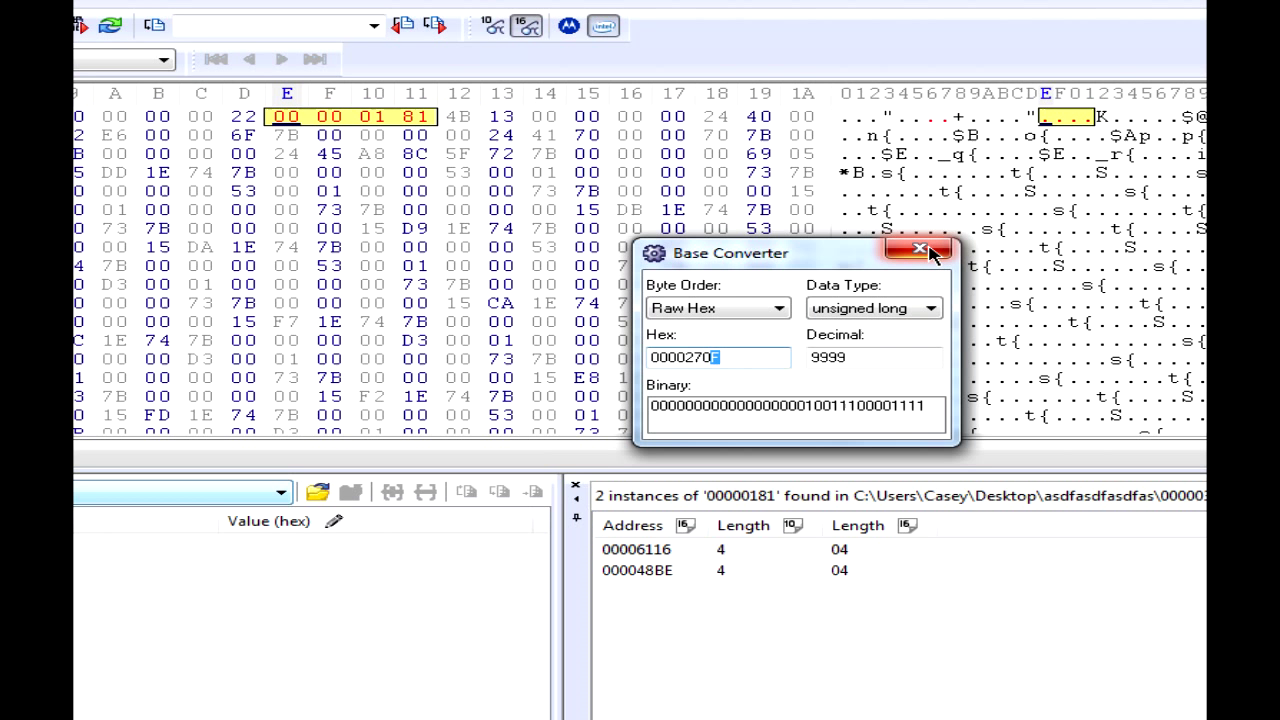
Step: Close Base Converter so 0000270F can be pasted over the bytes at offset 6116
left_click(928, 250)
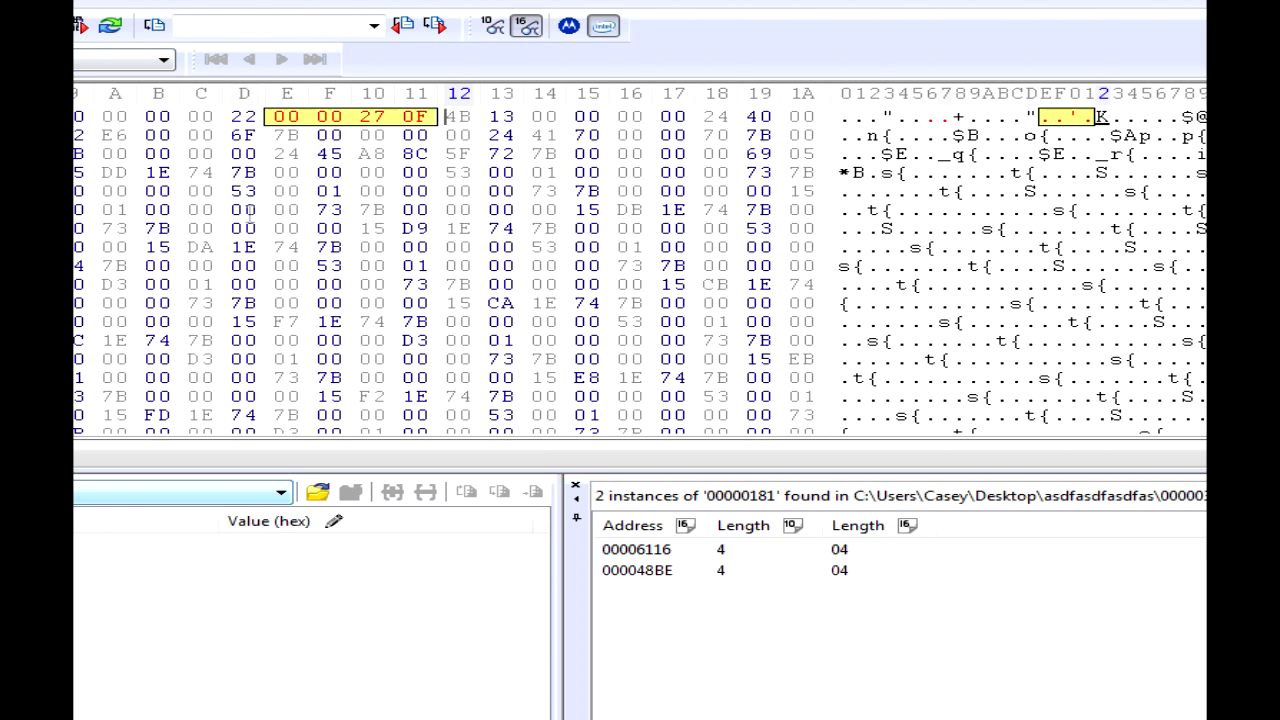
mouse_move(330, 135)
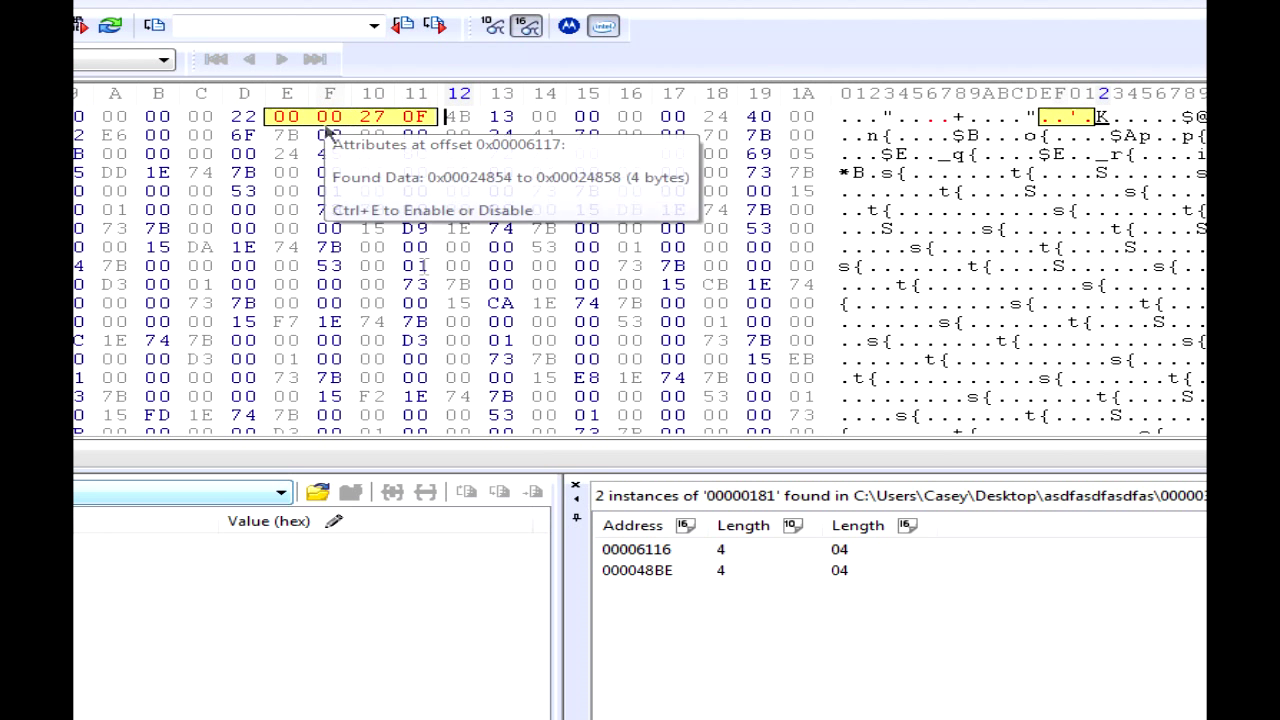
mouse_move(334, 340)
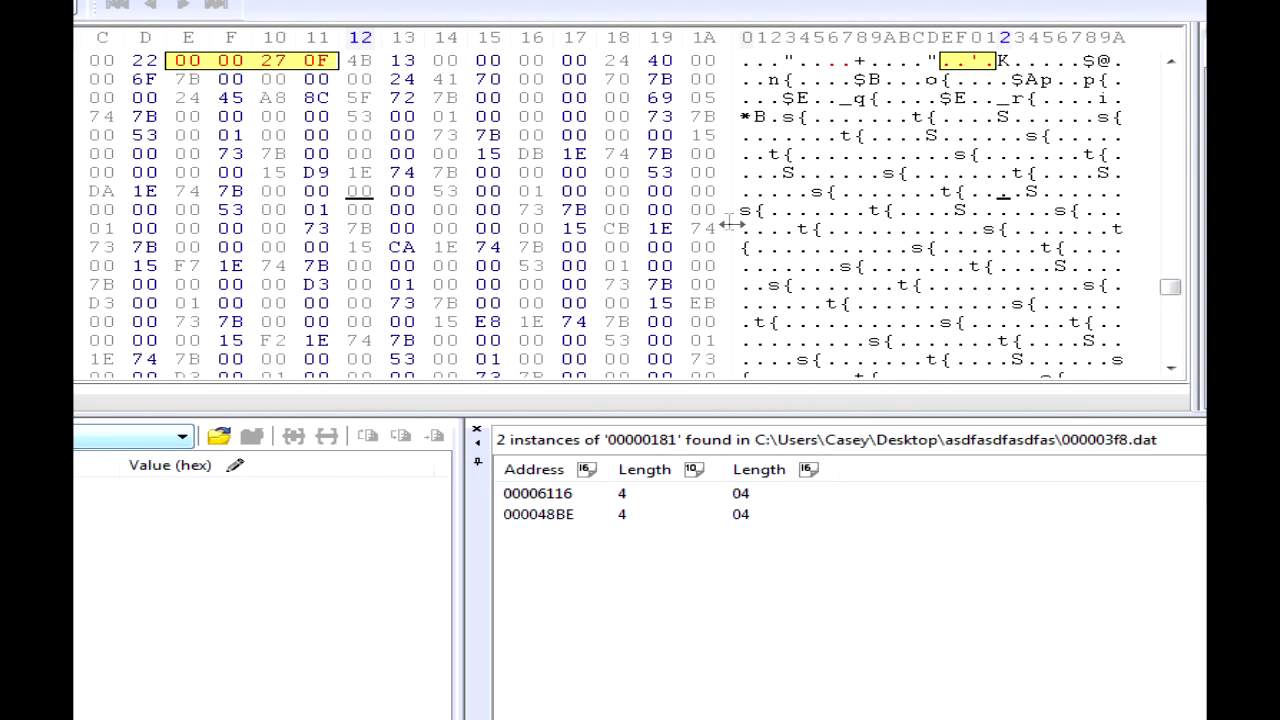
mouse_move(815, 192)
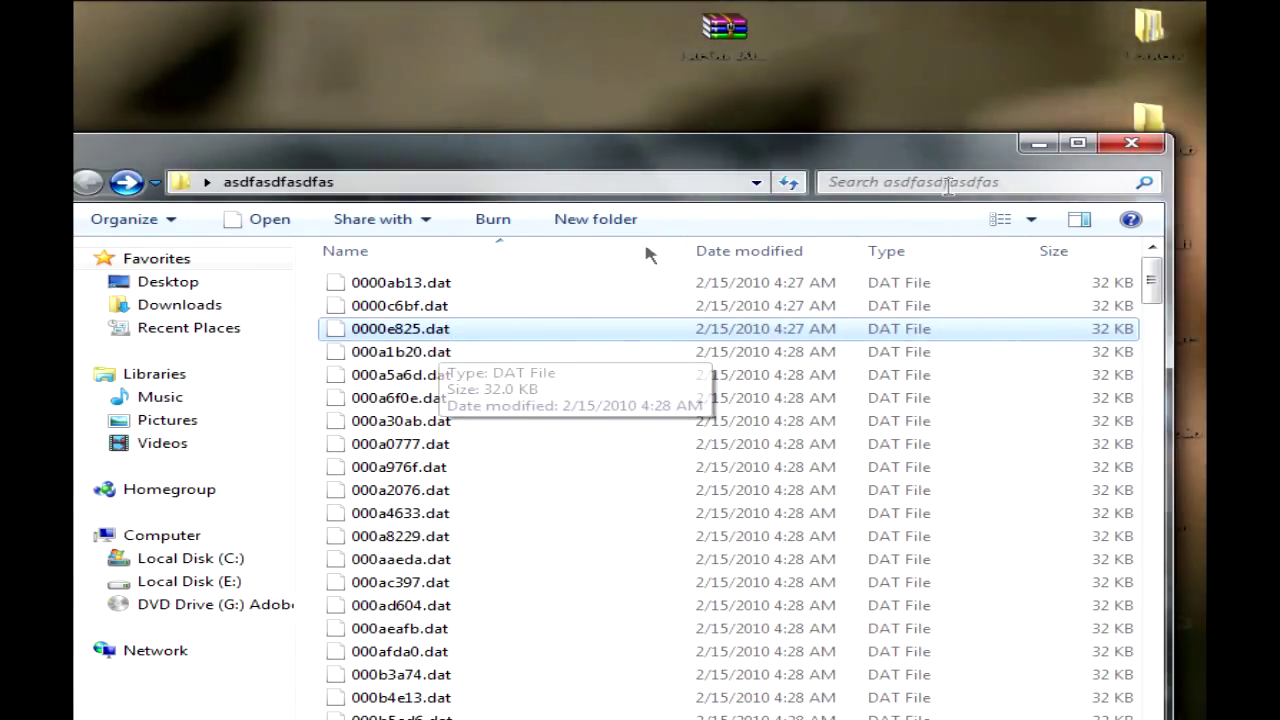
Step: Scroll the asdfasdfasdfas folder's .dat list until 000003f8.dat (modified 4:32 AM) is visible
type("0000")
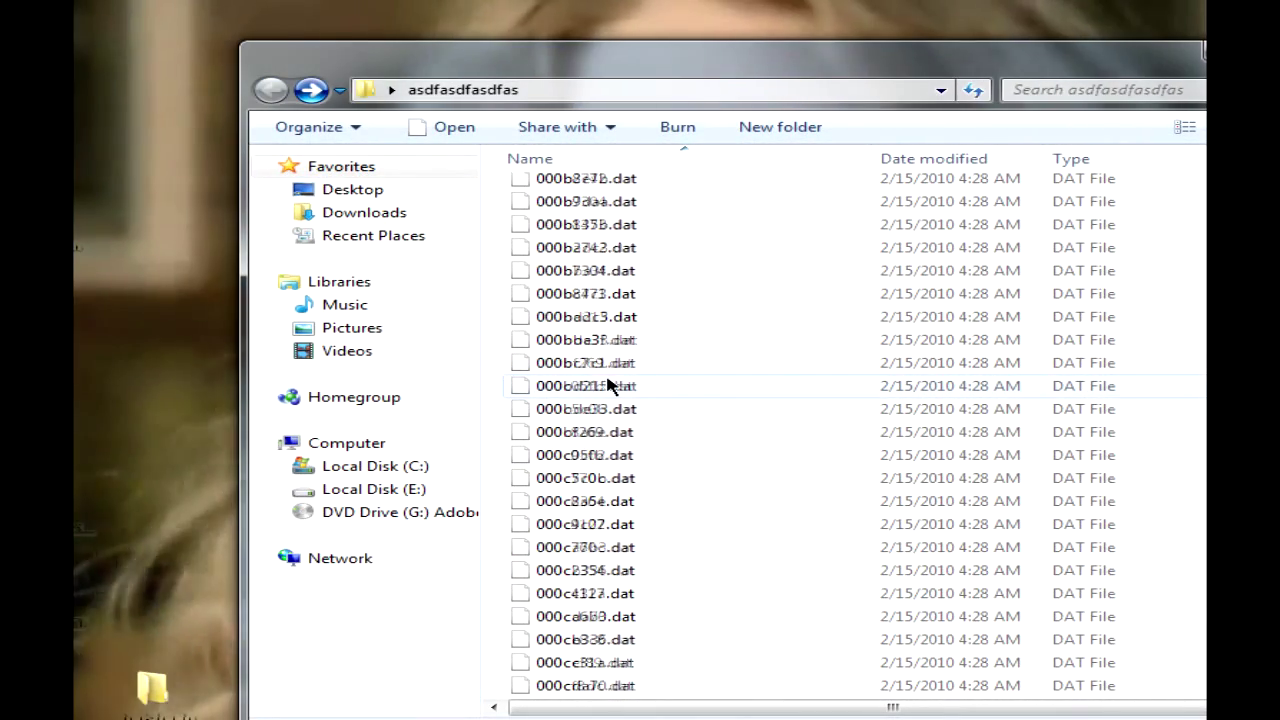
scroll("down", 3)
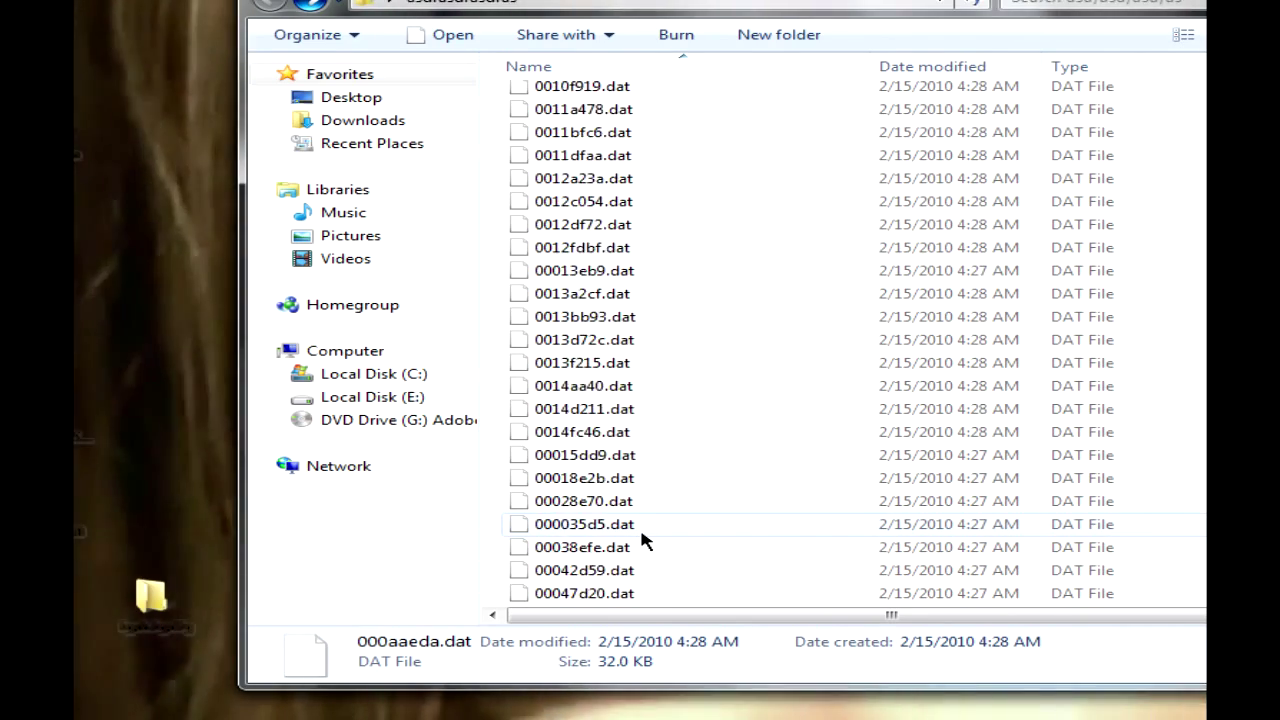
scroll("down", 3)
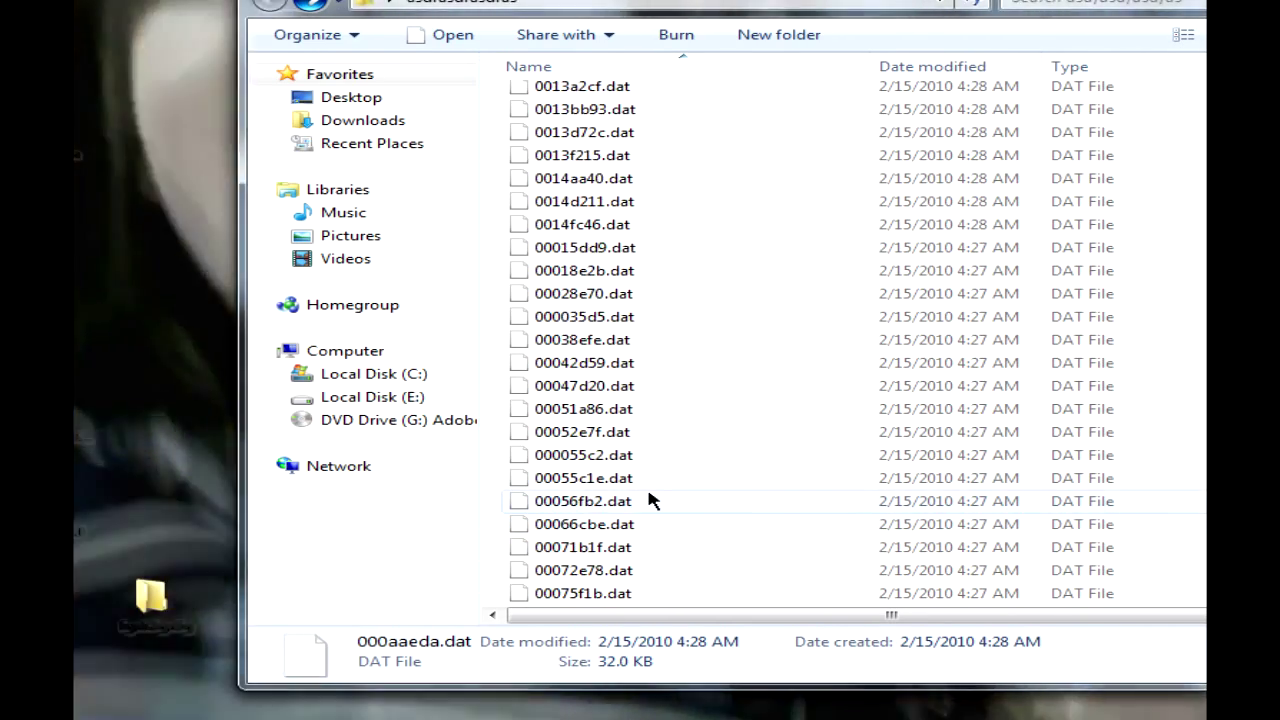
scroll("down", 3)
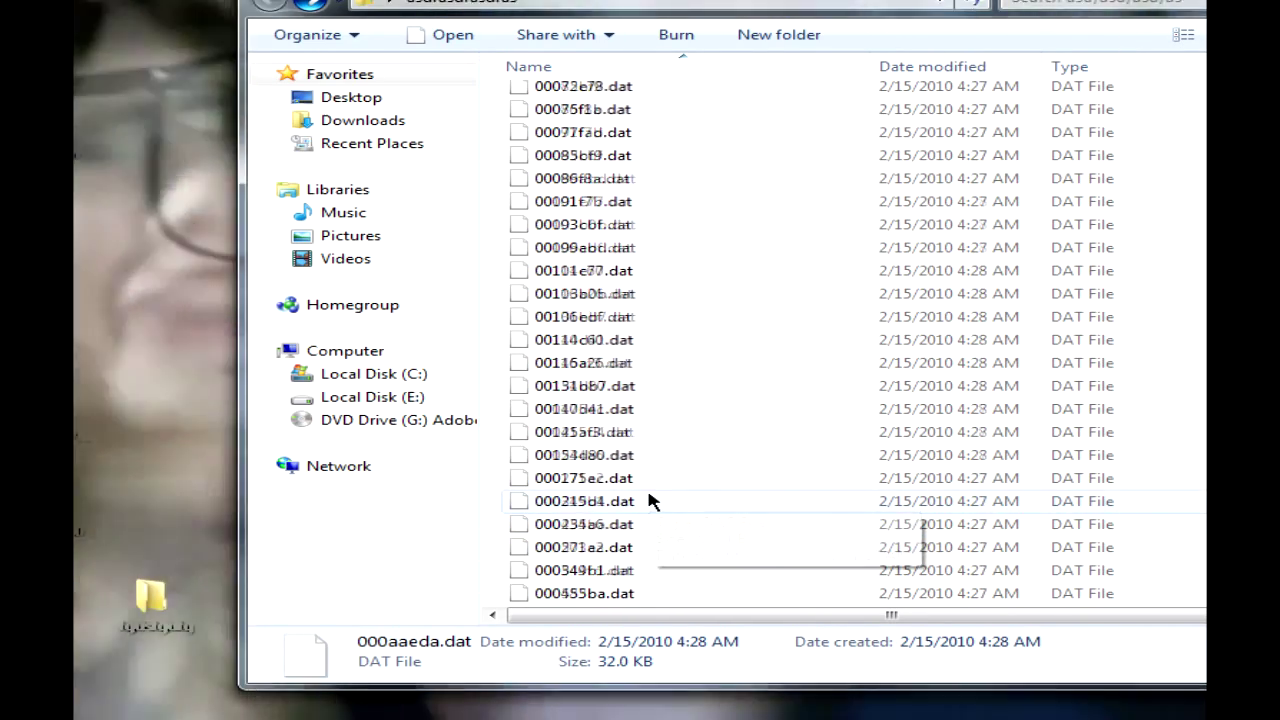
scroll("down", 3)
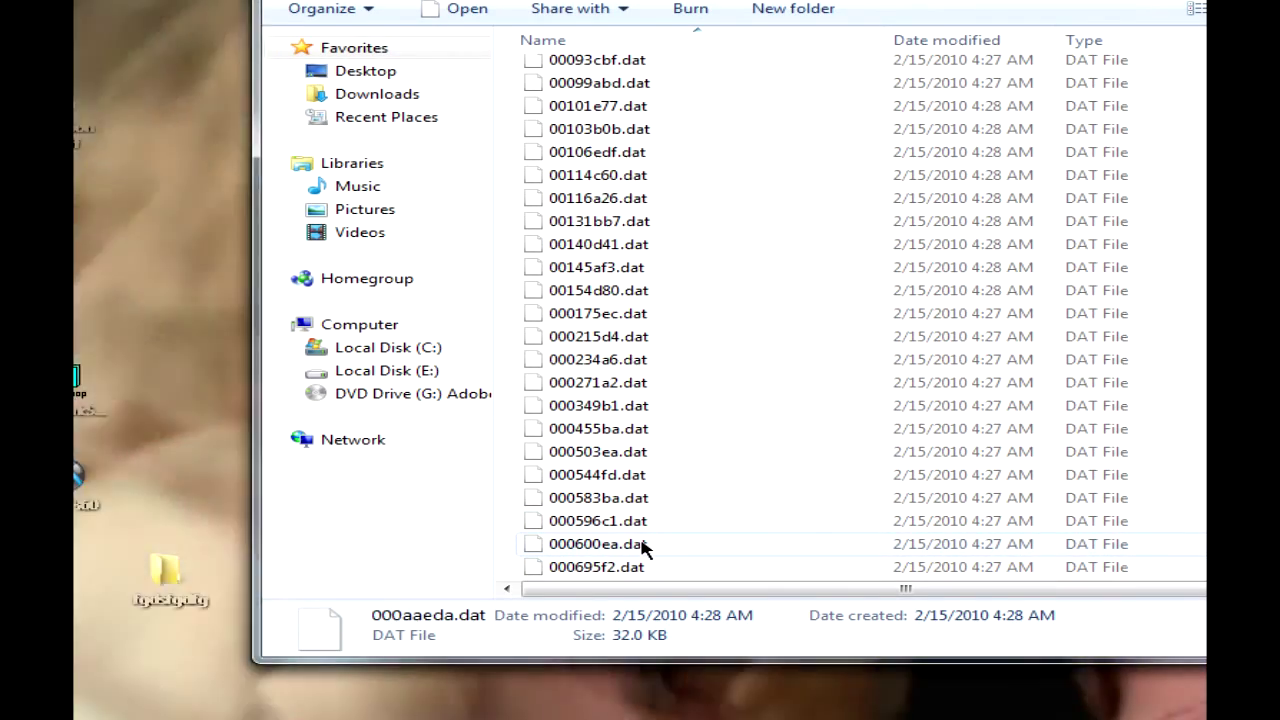
scroll("down", 3)
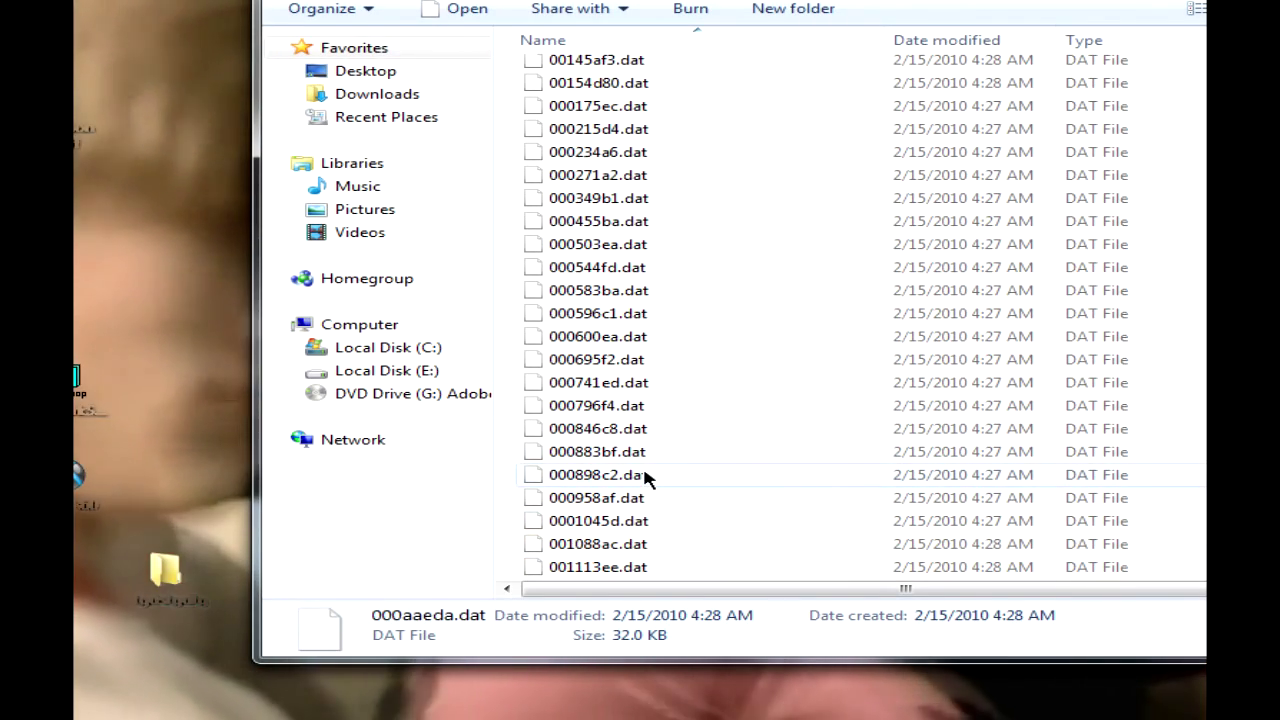
scroll("down", 3)
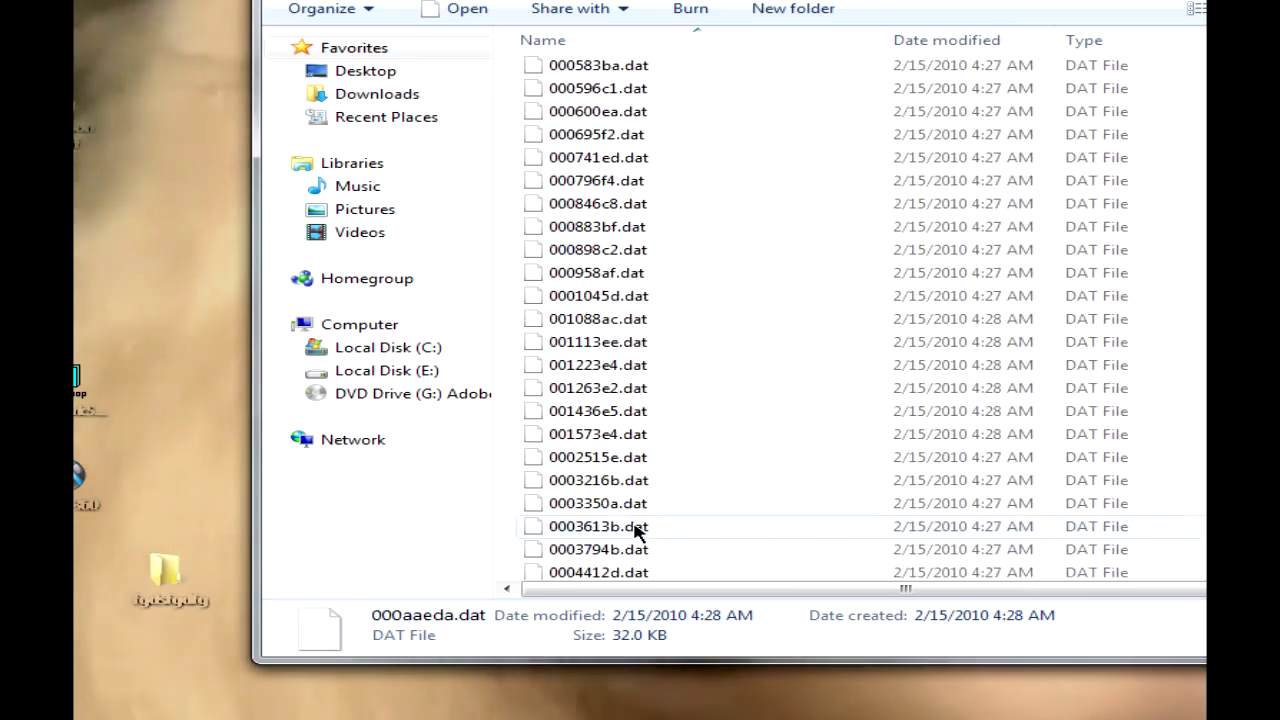
scroll("down", 3)
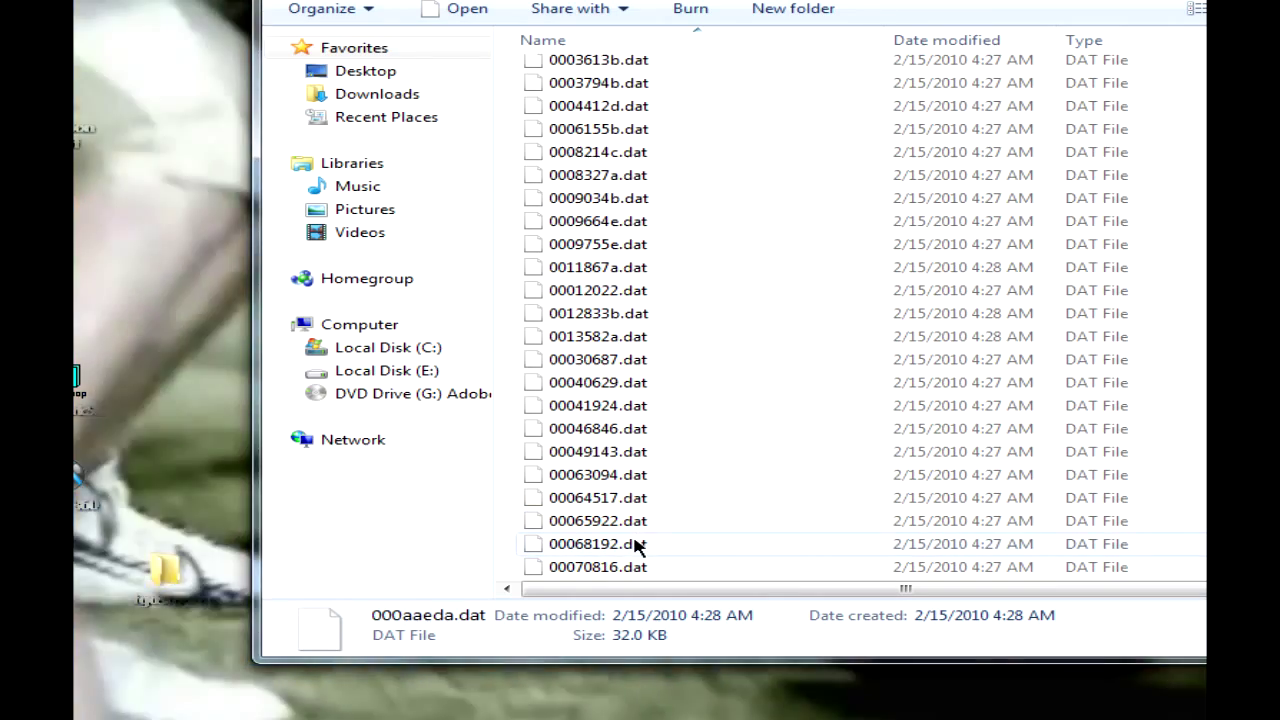
scroll("down", 3)
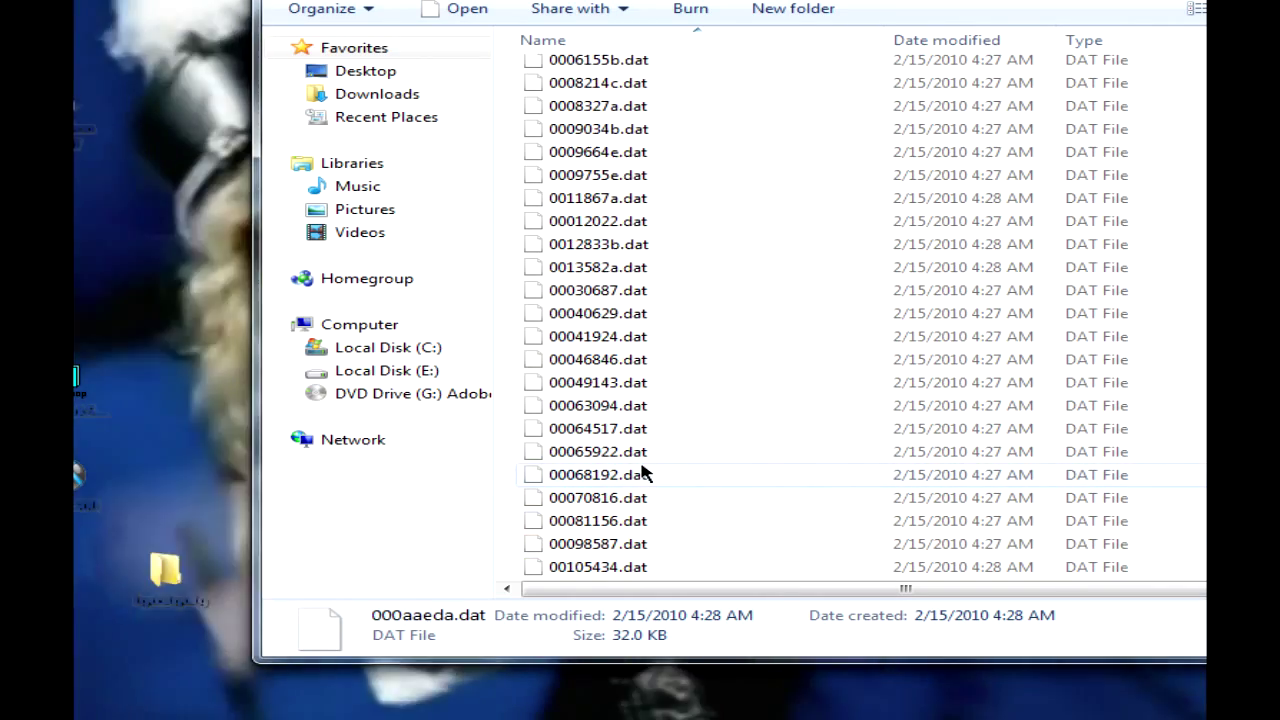
scroll("down", 3)
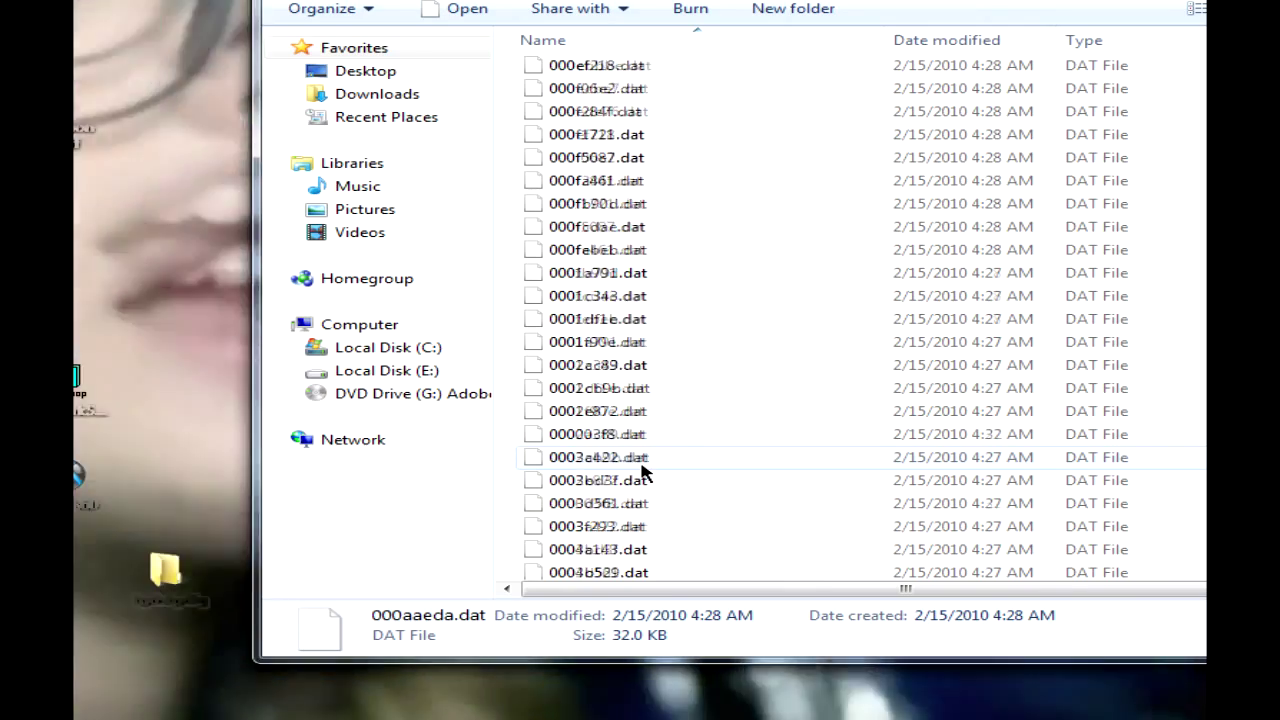
scroll("down", 3)
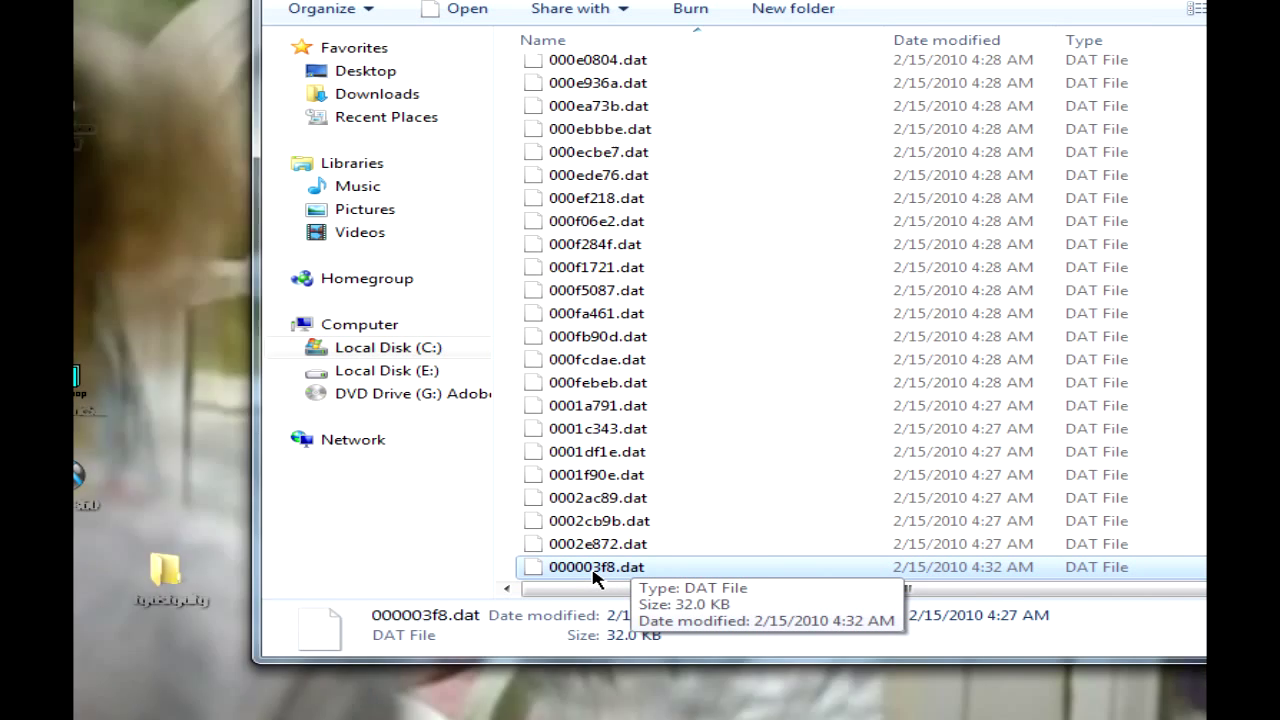
mouse_move(595, 583)
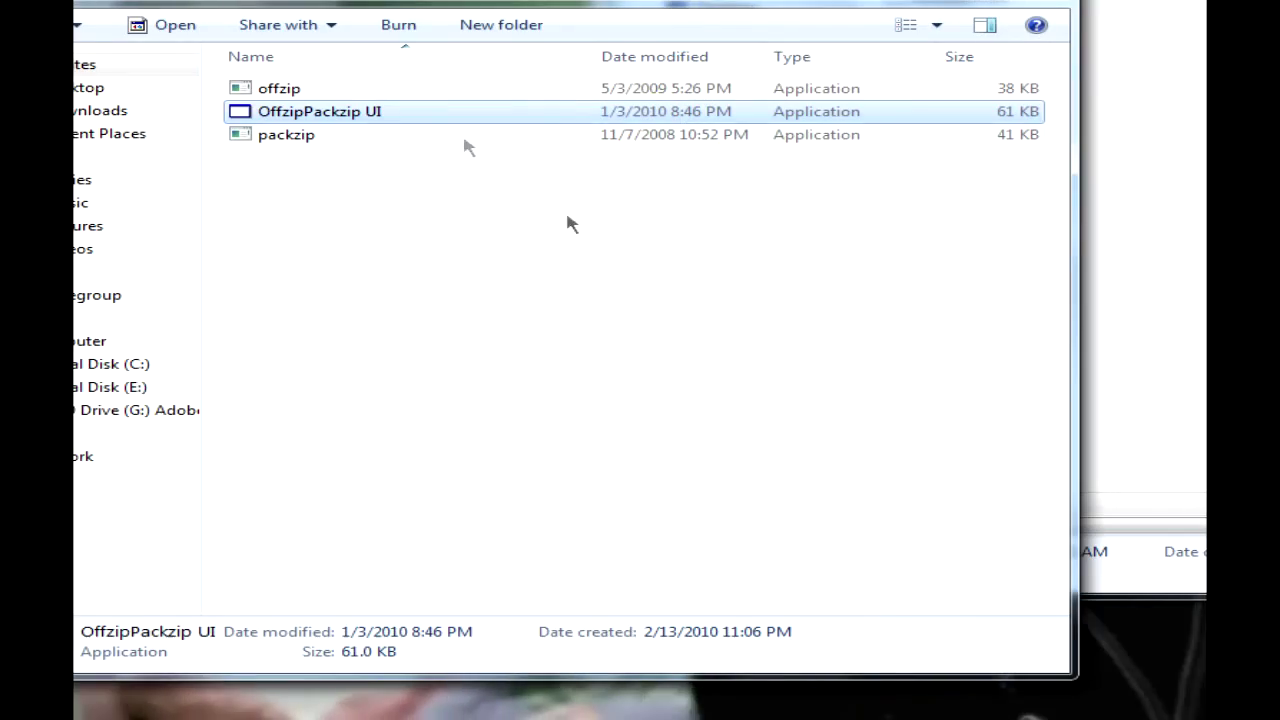
mouse_move(324, 124)
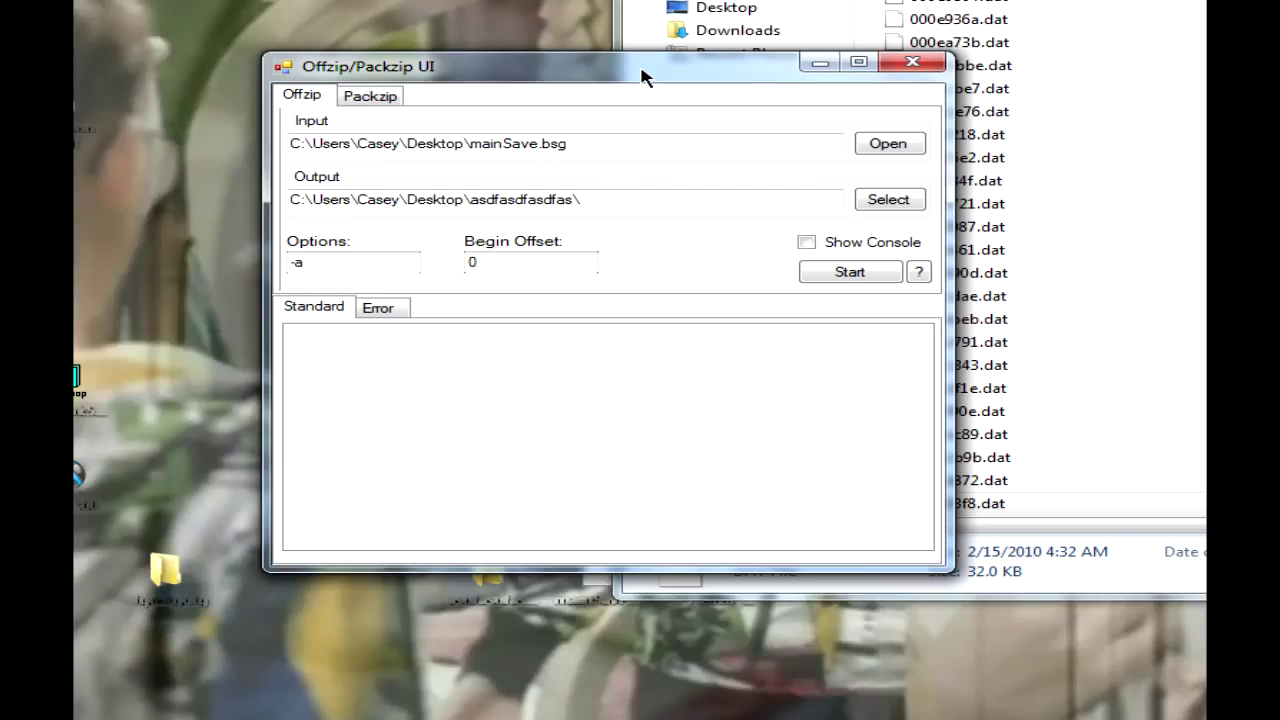
Step: On the Packzip side, browse the extracted .dat folder for the source file
left_click(369, 95)
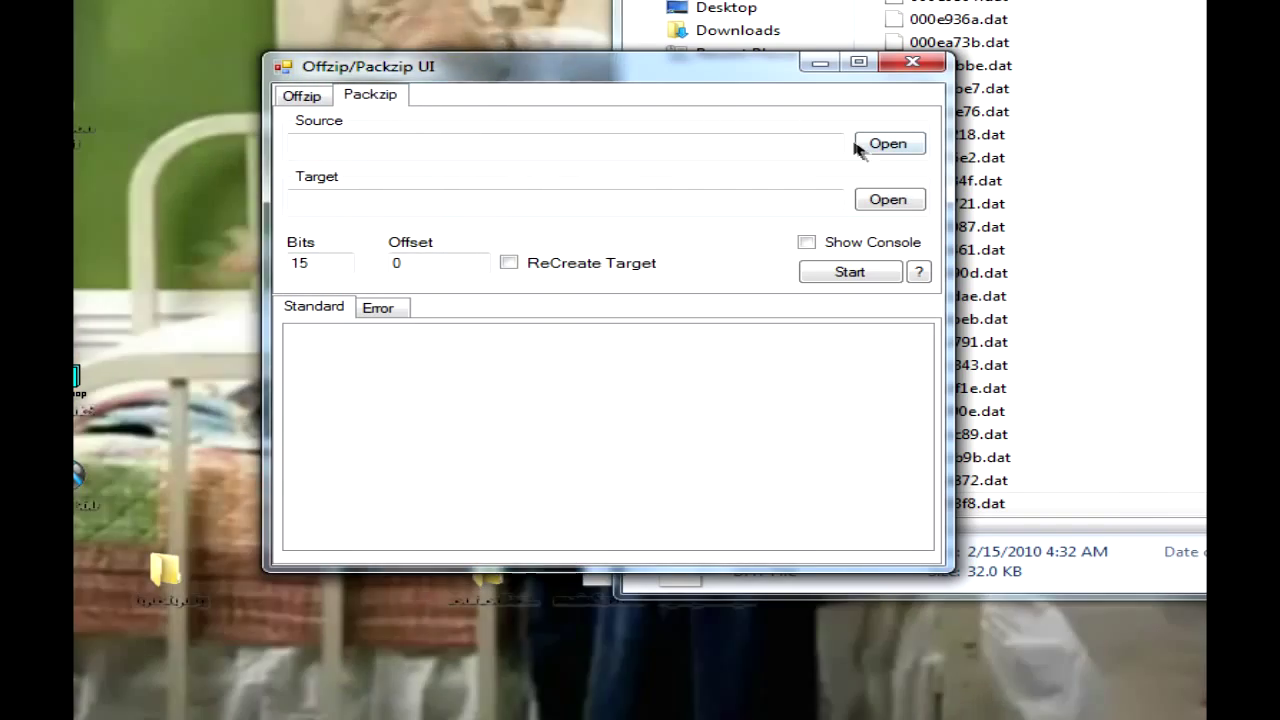
left_click(889, 143)
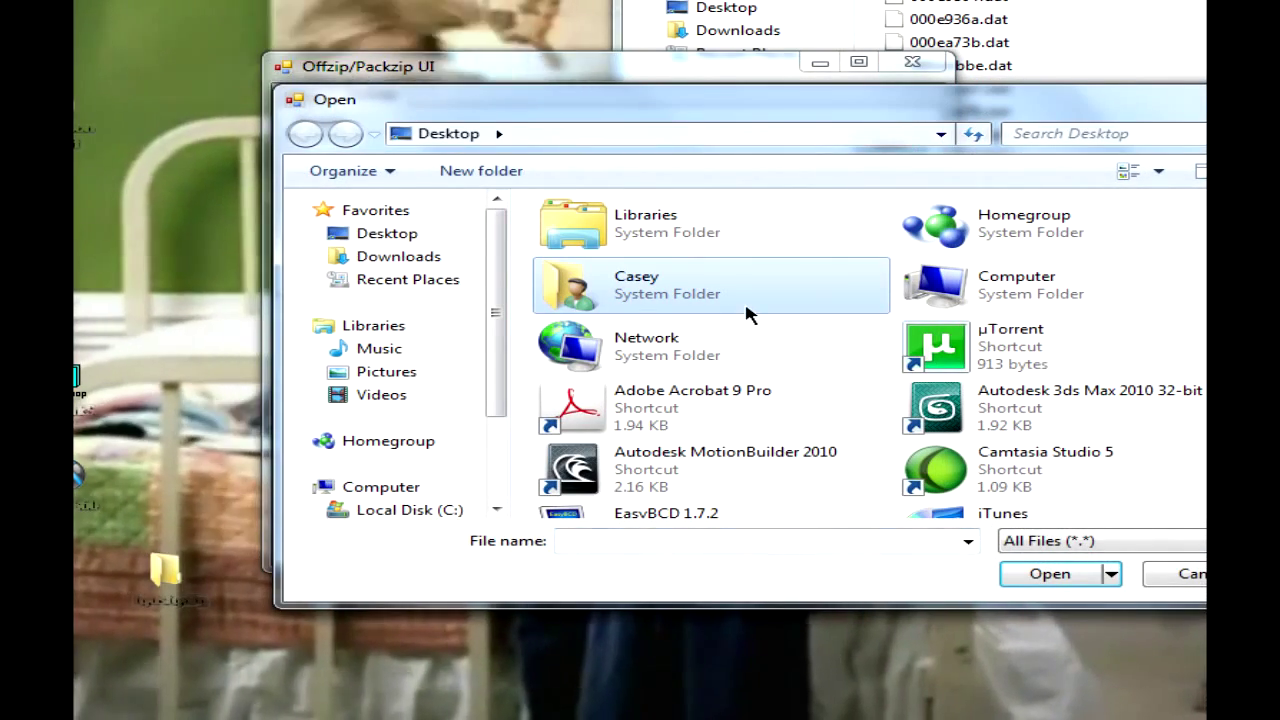
mouse_move(727, 390)
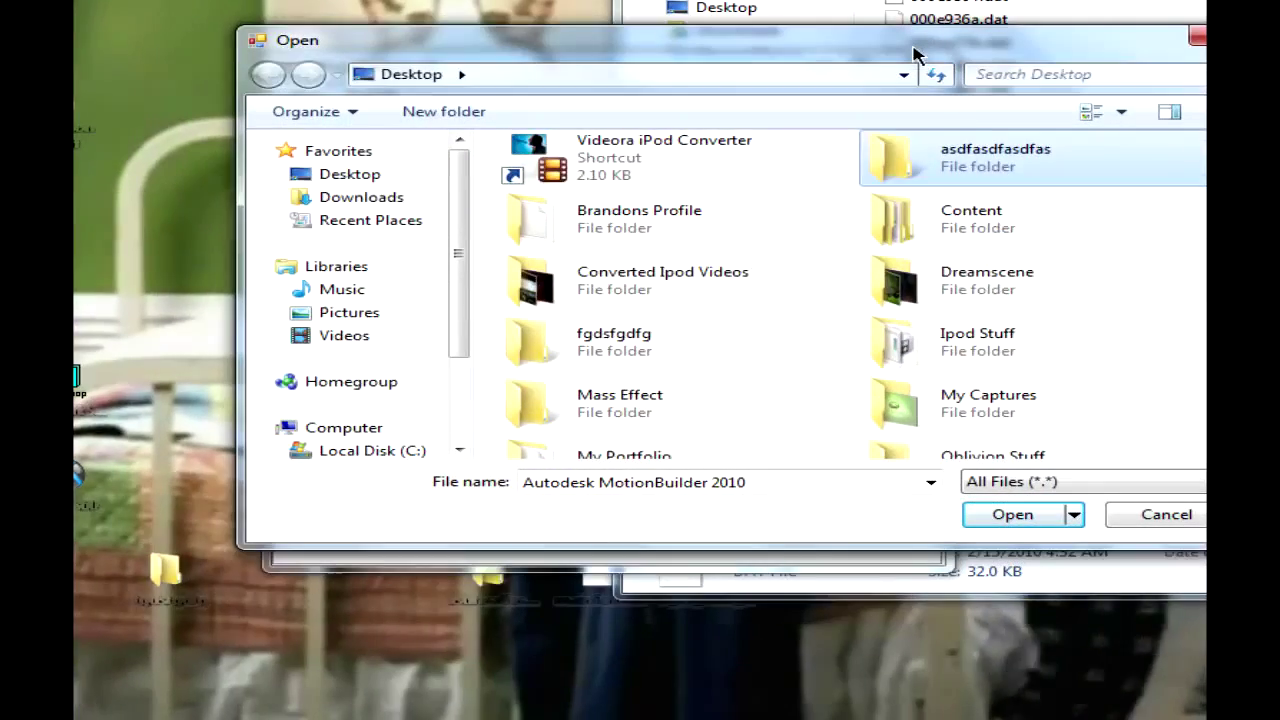
double_click(998, 157)
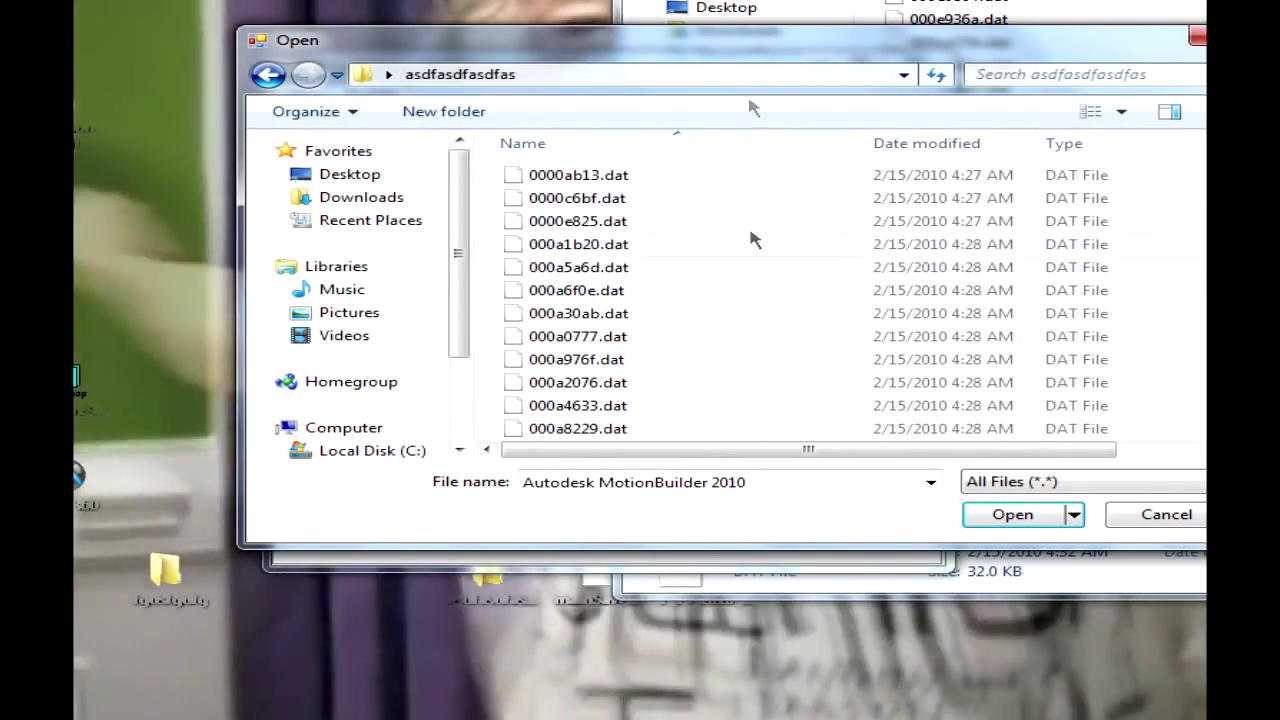
Step: Search for 00000 and choose the edited 000003f8.dat as the packing source
left_click(582, 244)
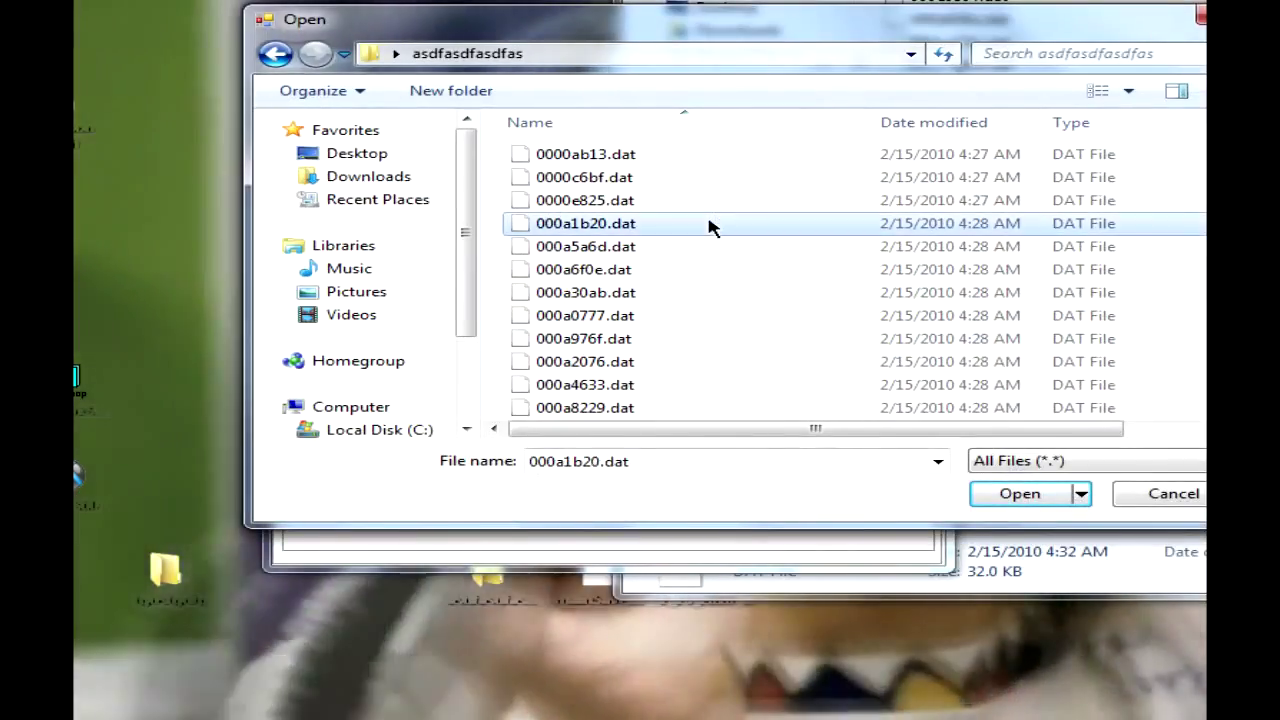
left_click(1070, 53)
type("00000")
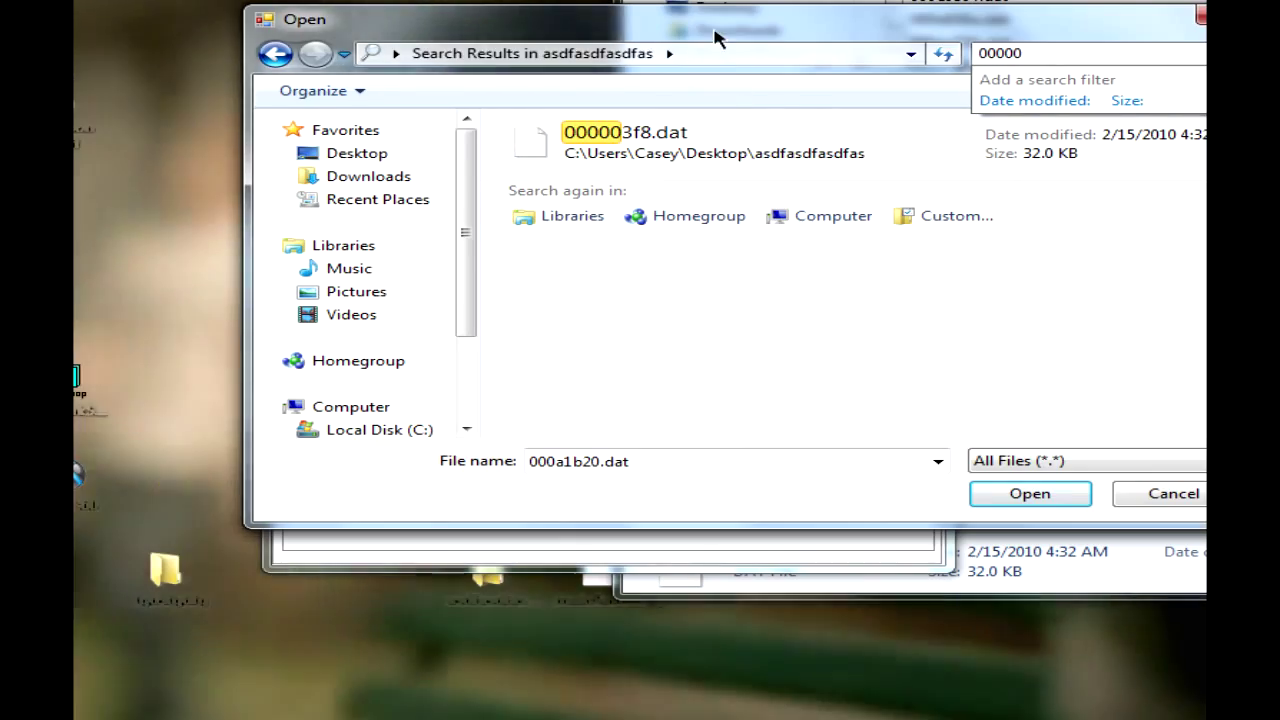
left_click(1029, 493)
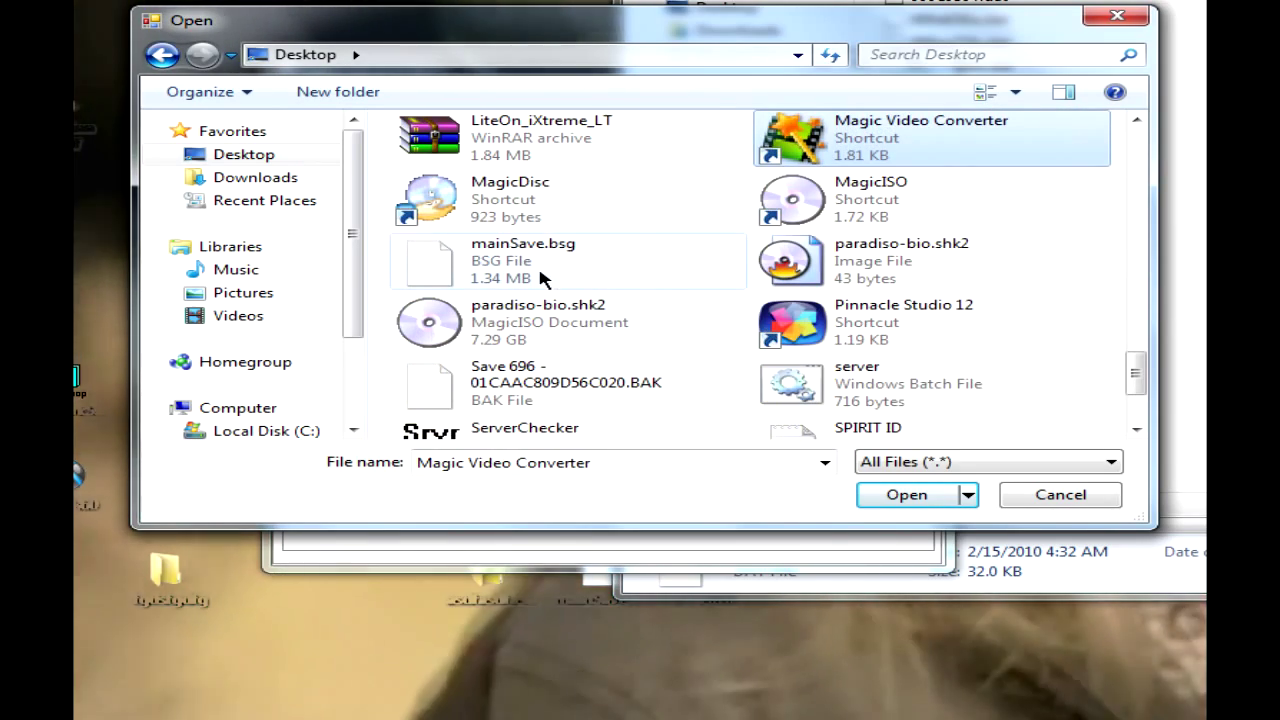
Step: Set mainSave.bsg on the Desktop as the packing target
left_click(523, 260)
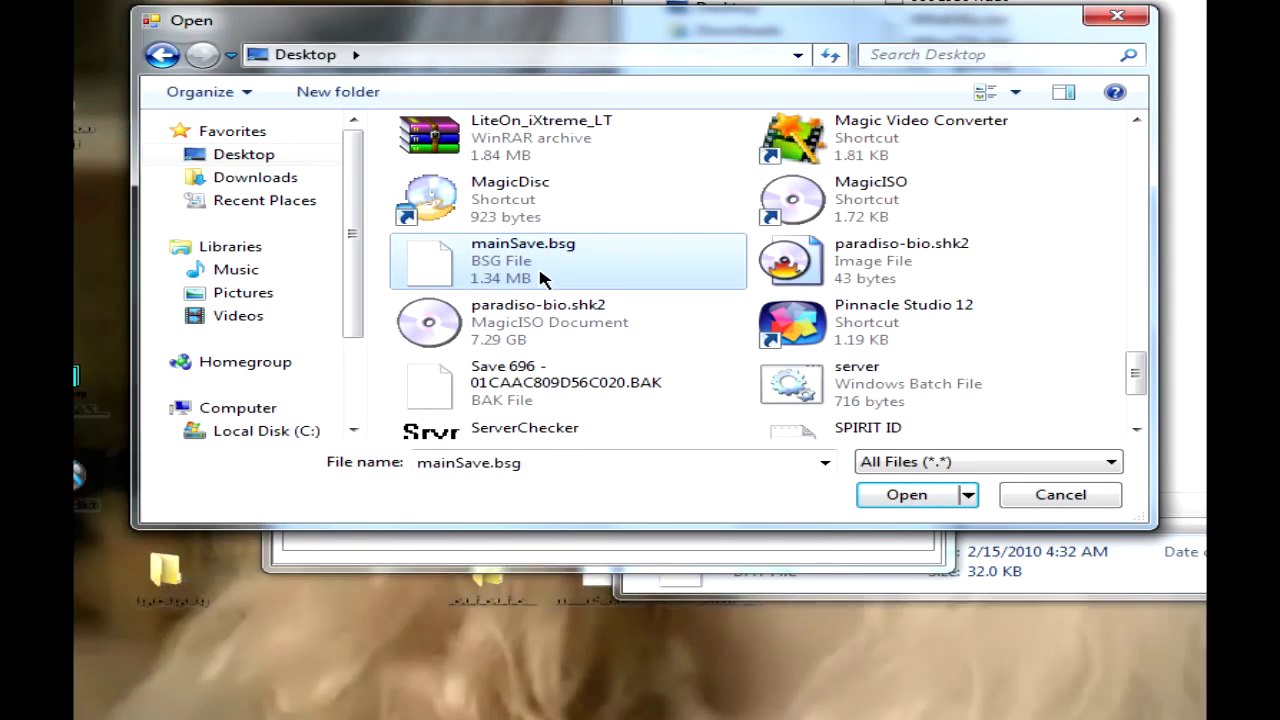
left_click(906, 494)
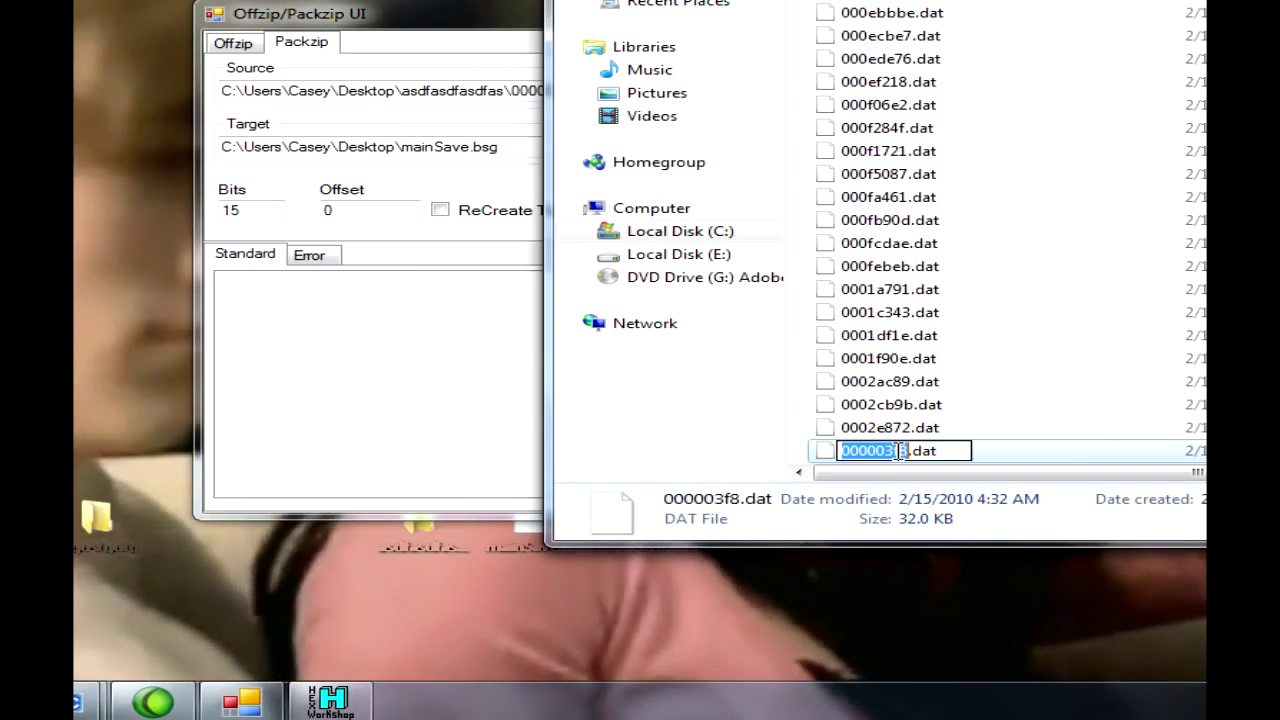
Step: Copy the hex part 000003f8 of the edited file's name in Explorer
right_click(895, 450)
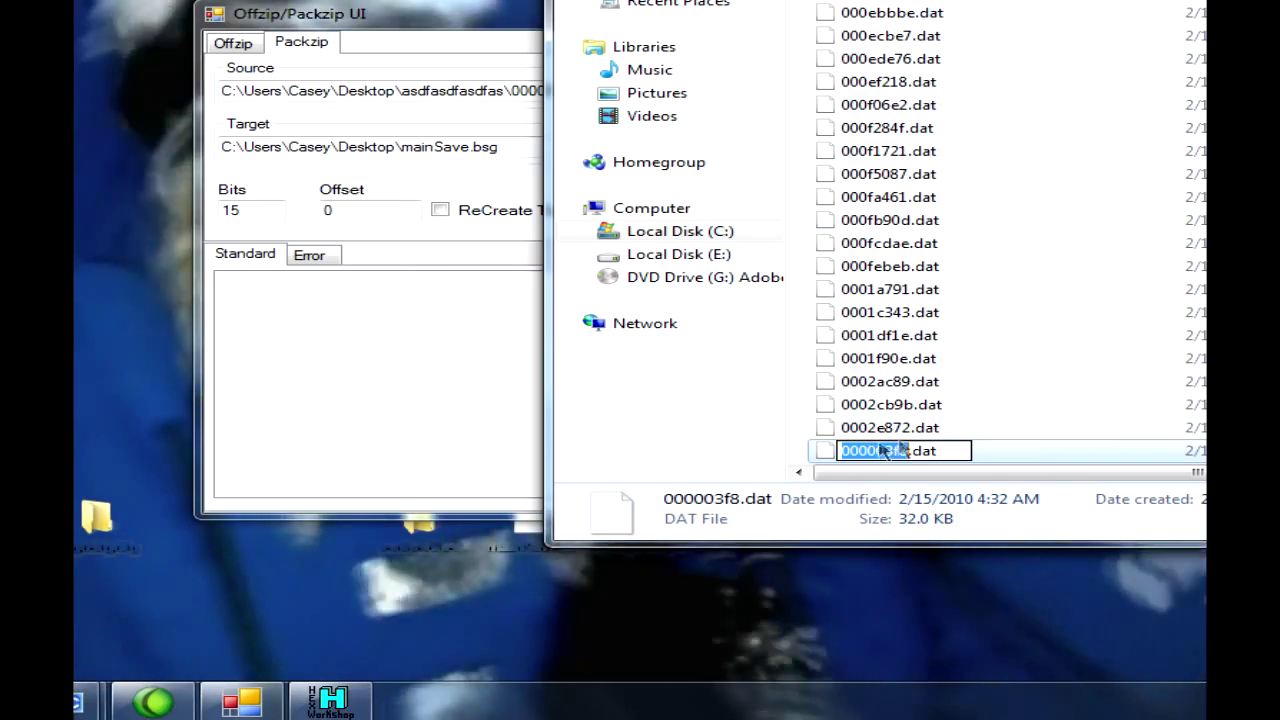
right_click(890, 450)
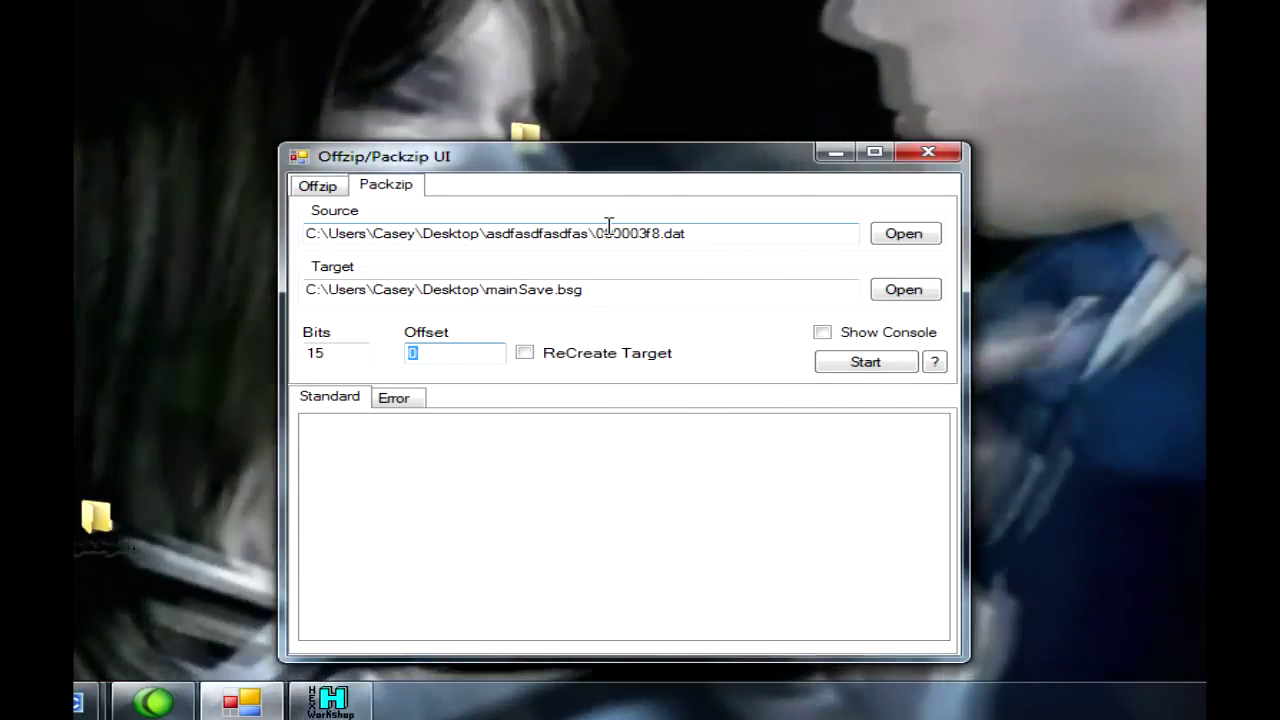
Step: Enter 0x000003f8 in the Offset field to match the edited file's name
type("0x")
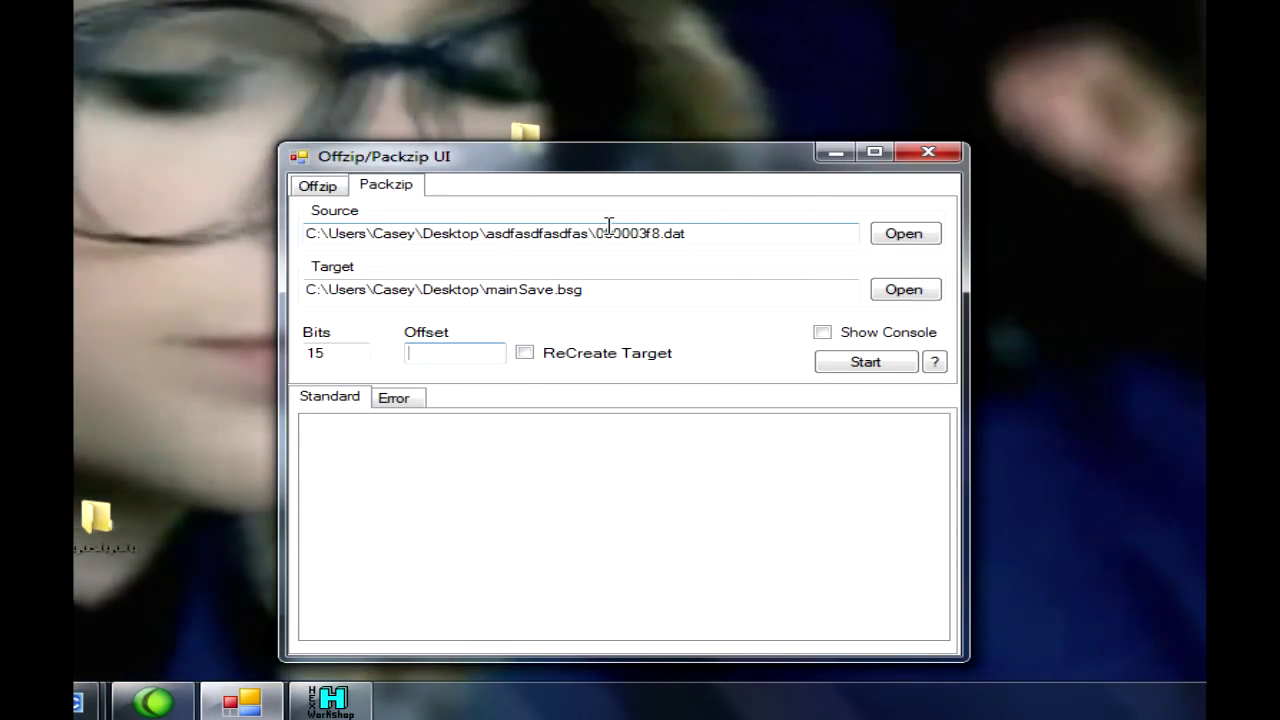
type("0x")
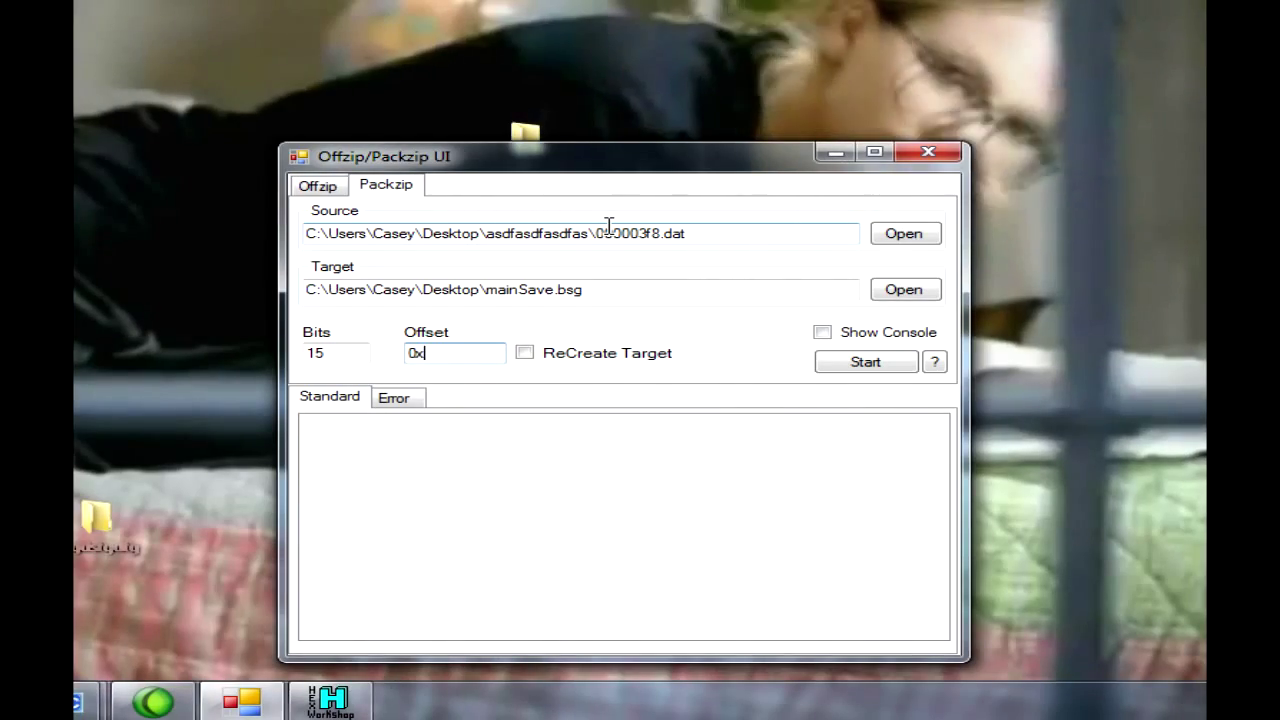
type("000003f8")
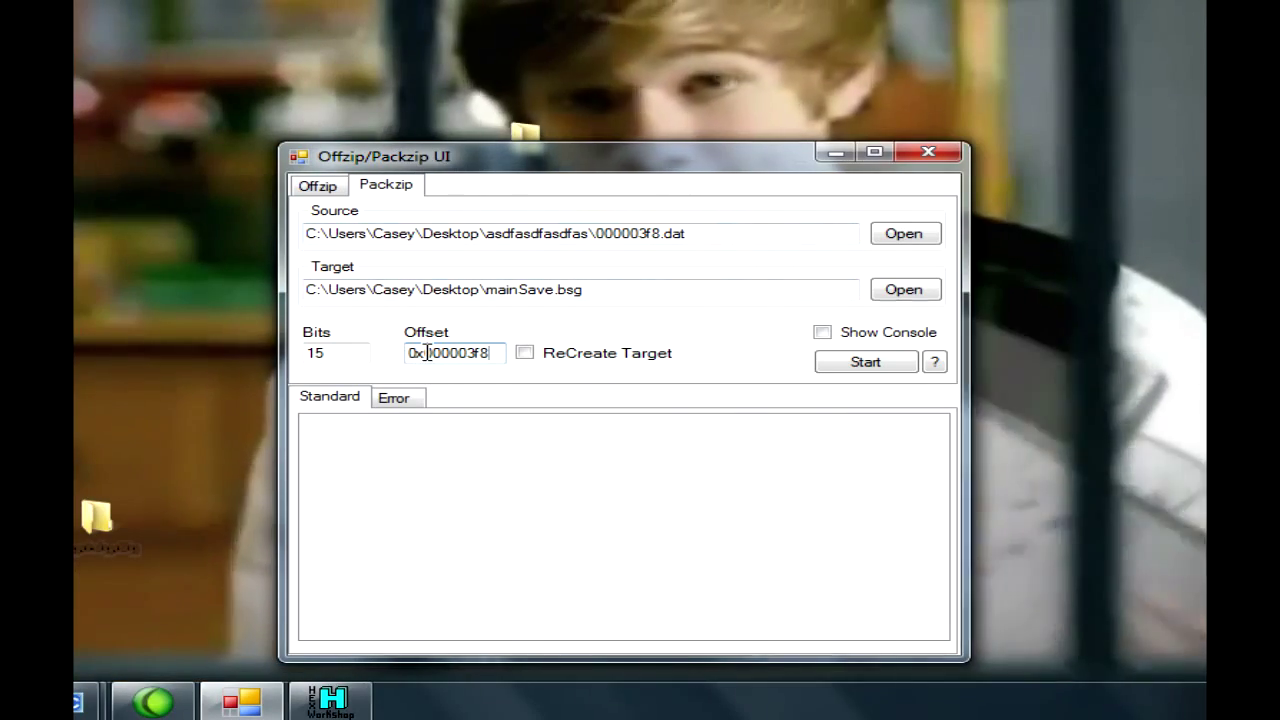
double_click(451, 352)
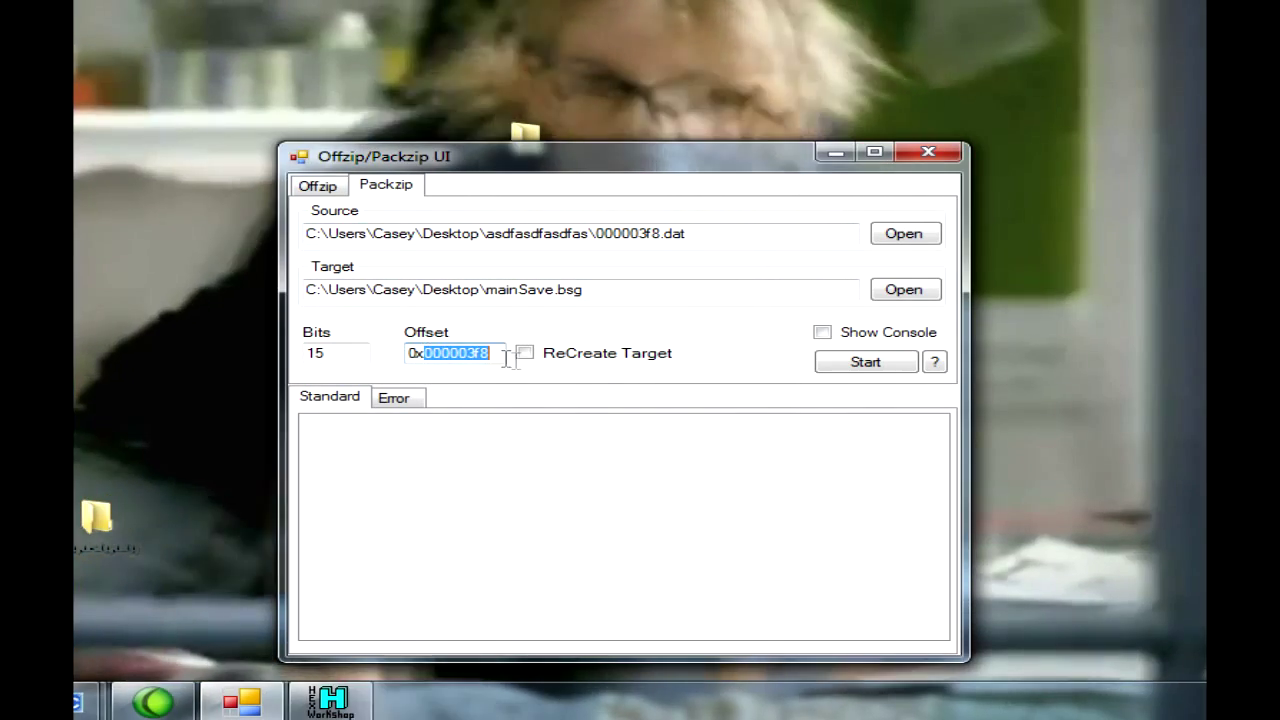
mouse_move(607, 180)
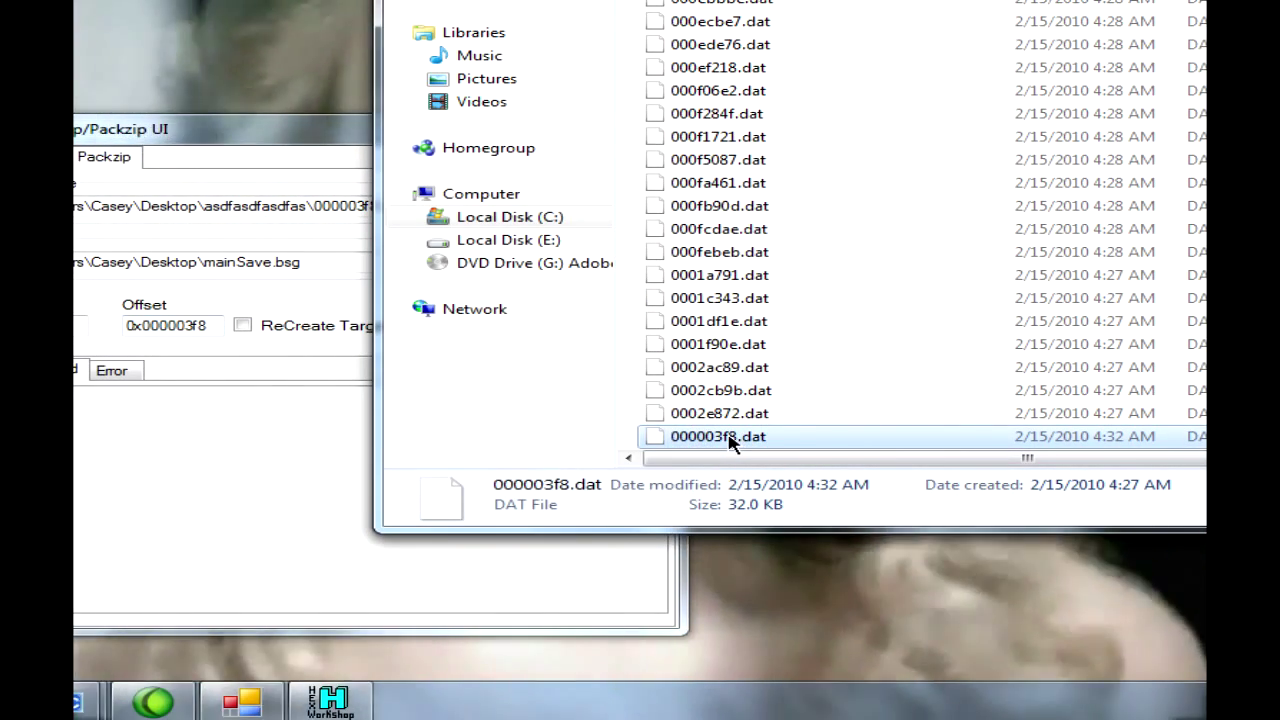
Step: Verify the offset value and start Packzip, writing 12645 bytes into mainSave.bsg at 0x000003f8
left_click(717, 436)
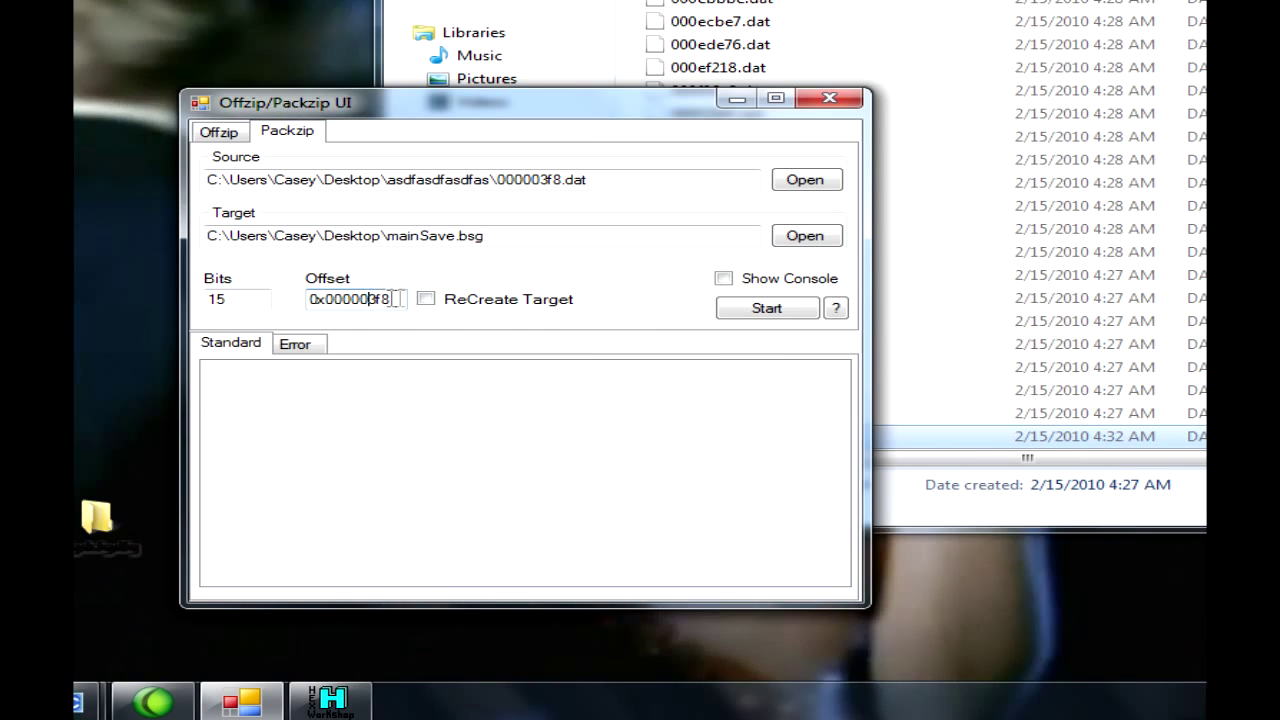
triple_click(350, 299)
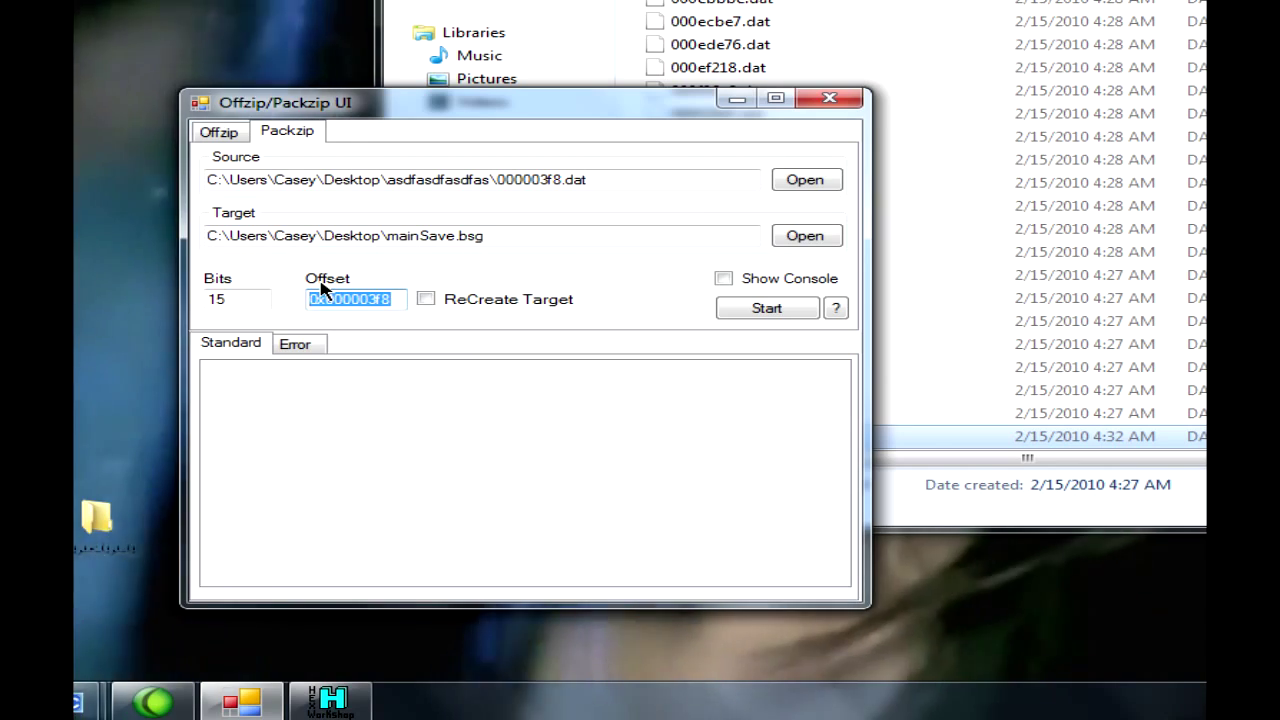
right_click(350, 299)
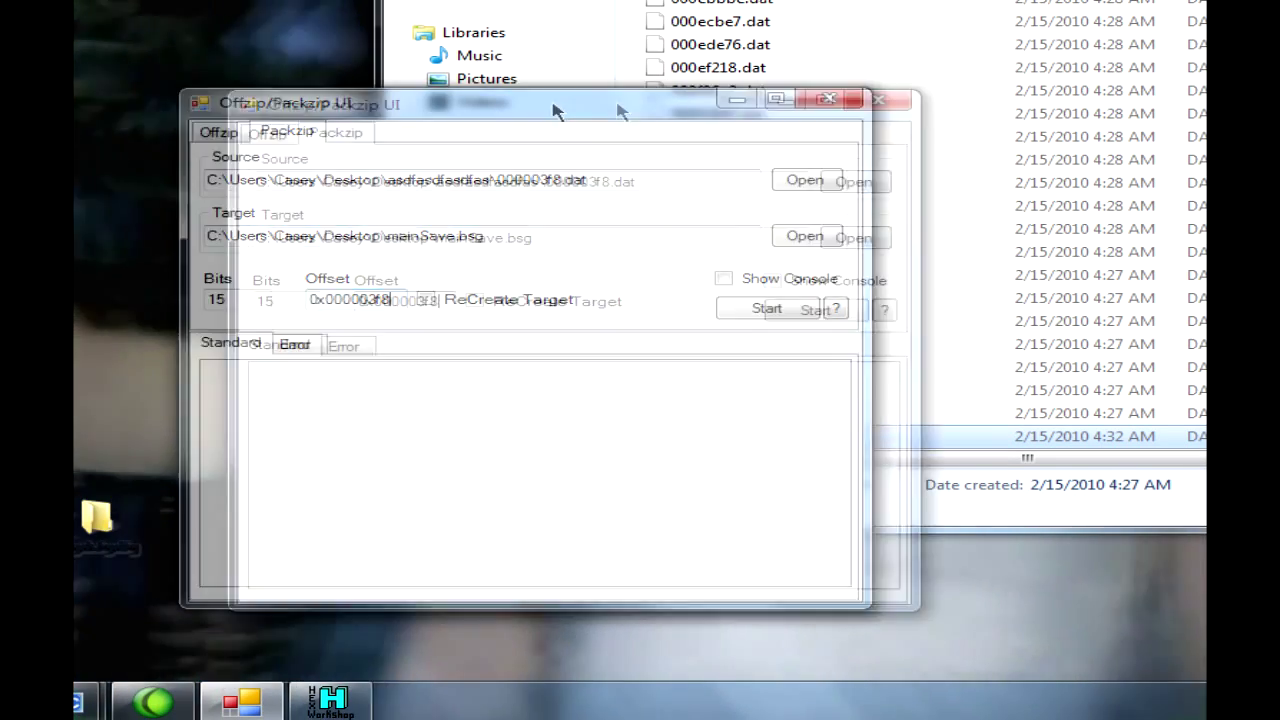
left_click(887, 307)
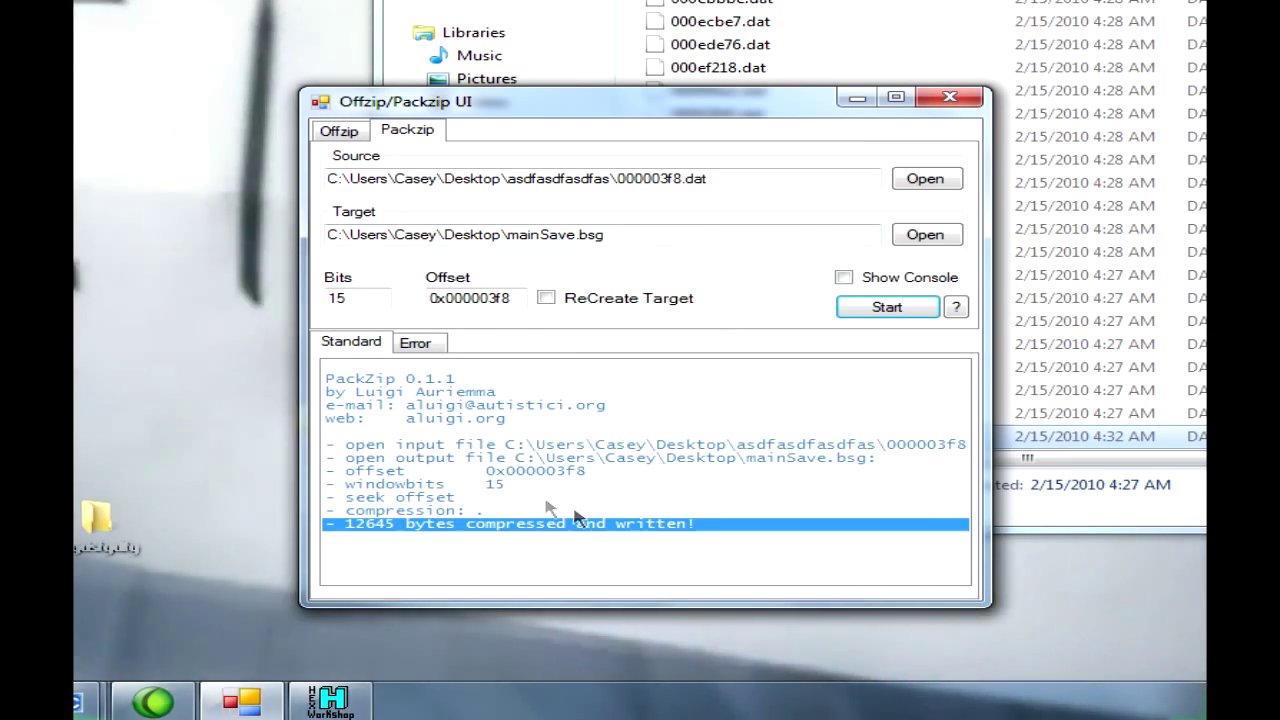
Step: Close Packzip and move to the BioShock 2 save's File Contents in Modio
left_click(948, 95)
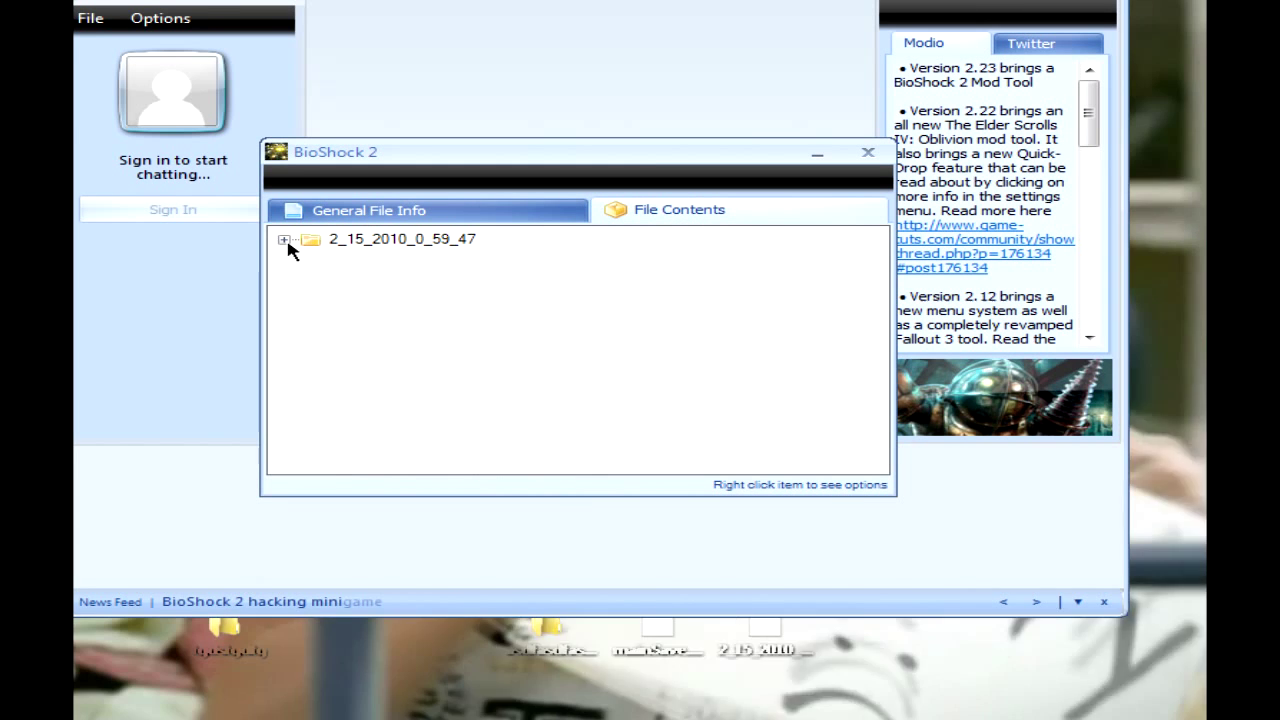
Step: Replace the save's mainSave.bsg with the repacked mainSave.bsg from the Desktop
left_click(285, 239)
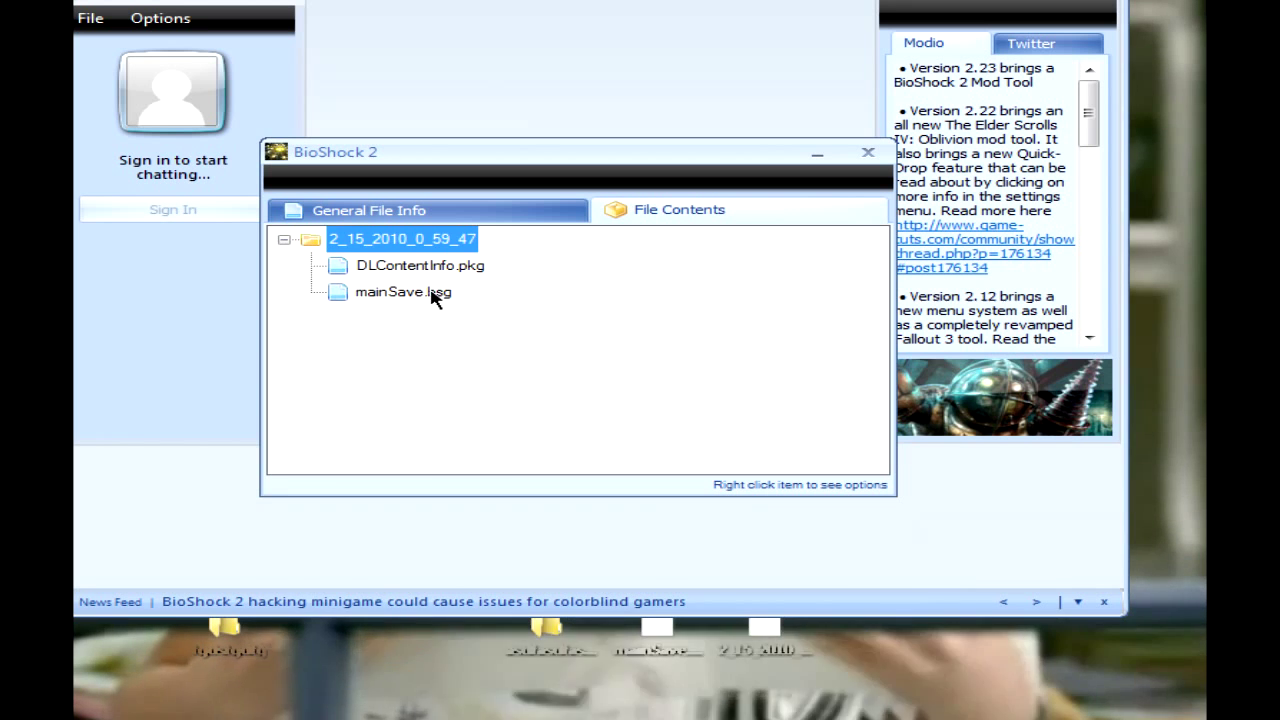
right_click(418, 292)
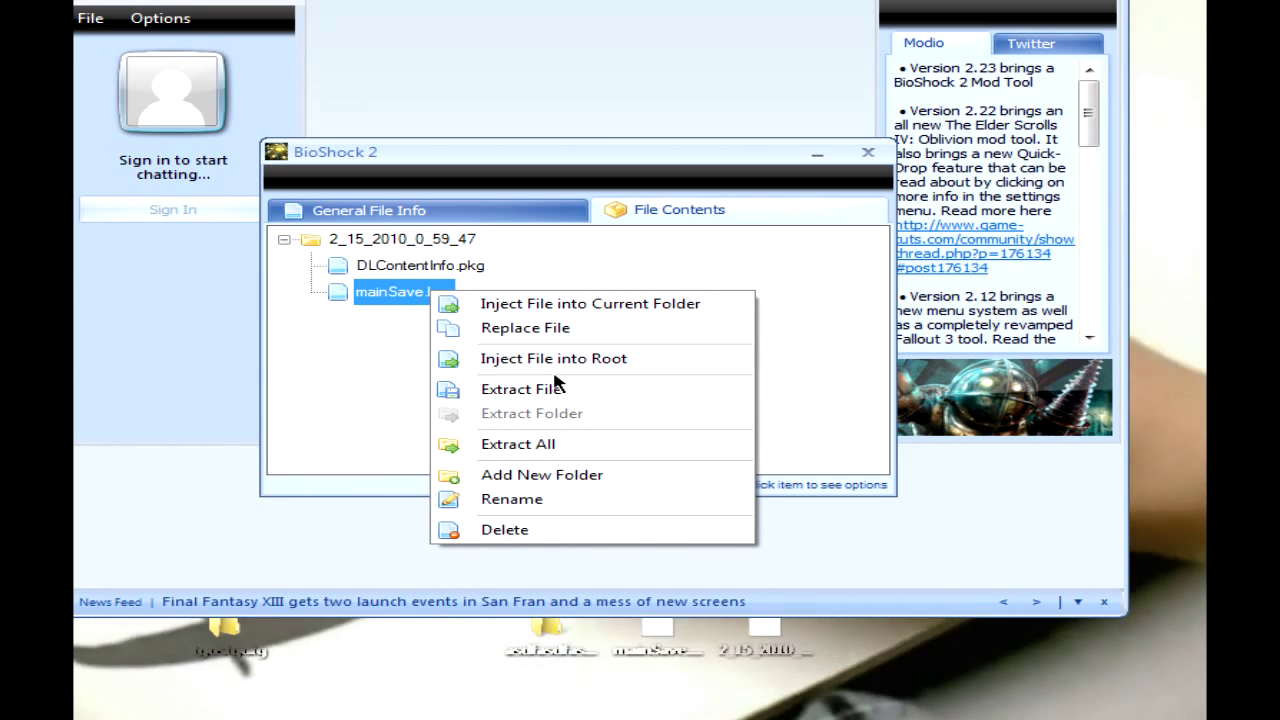
mouse_move(556, 395)
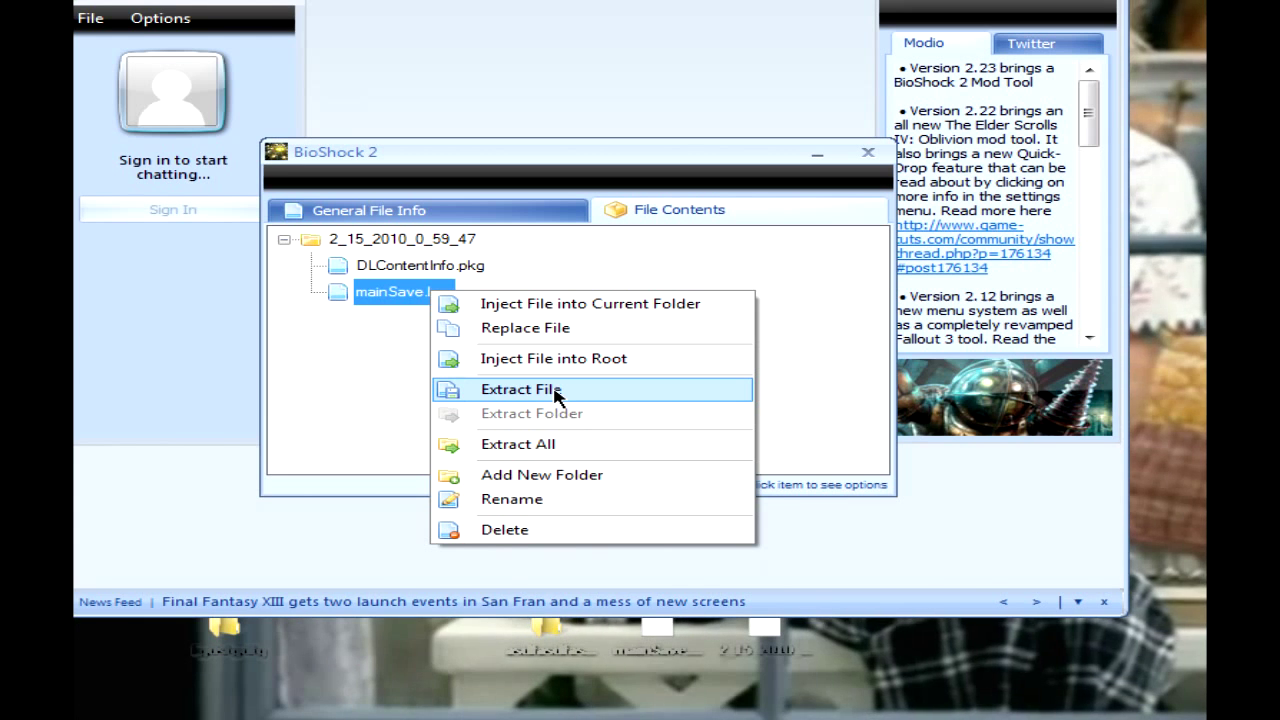
left_click(519, 389)
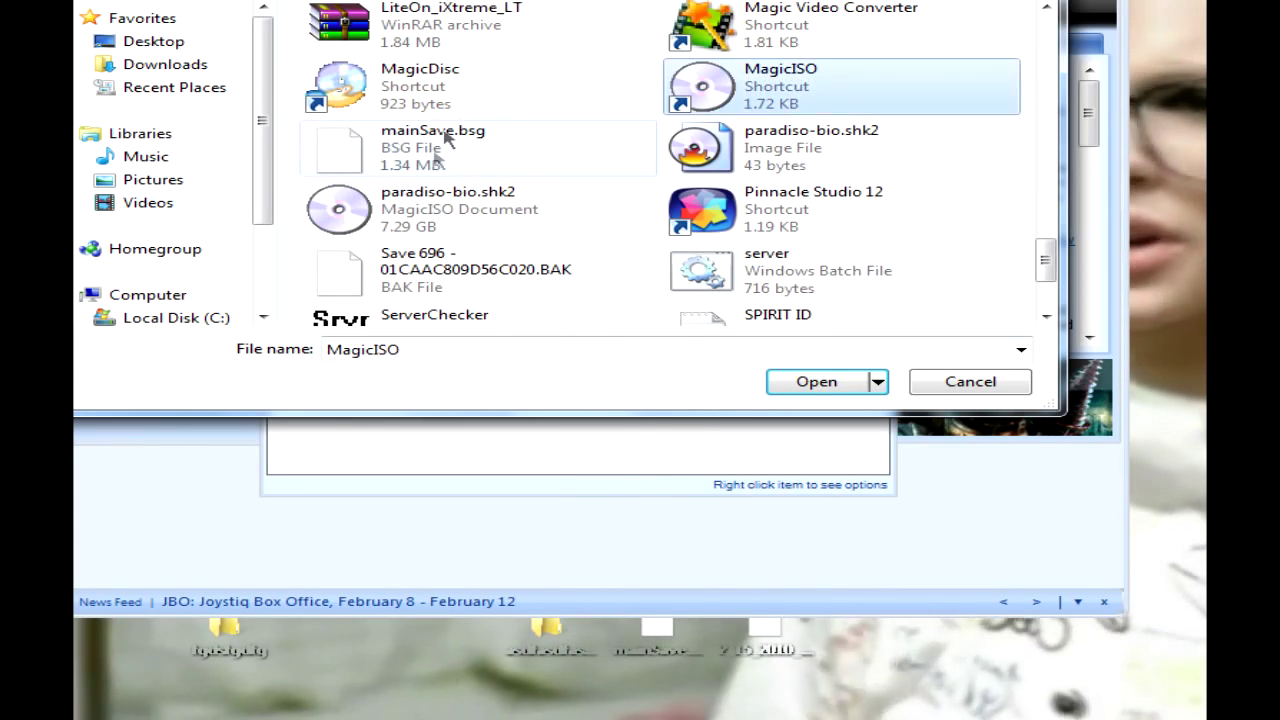
left_click(432, 147)
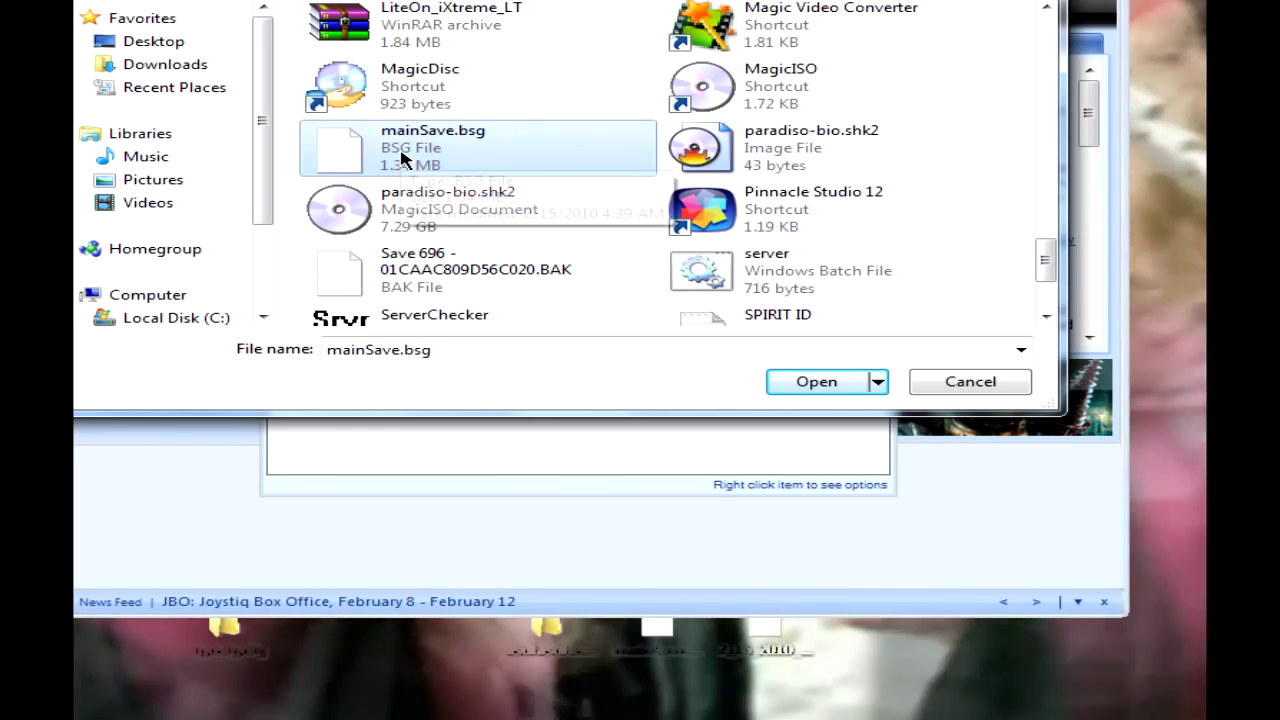
left_click(816, 381)
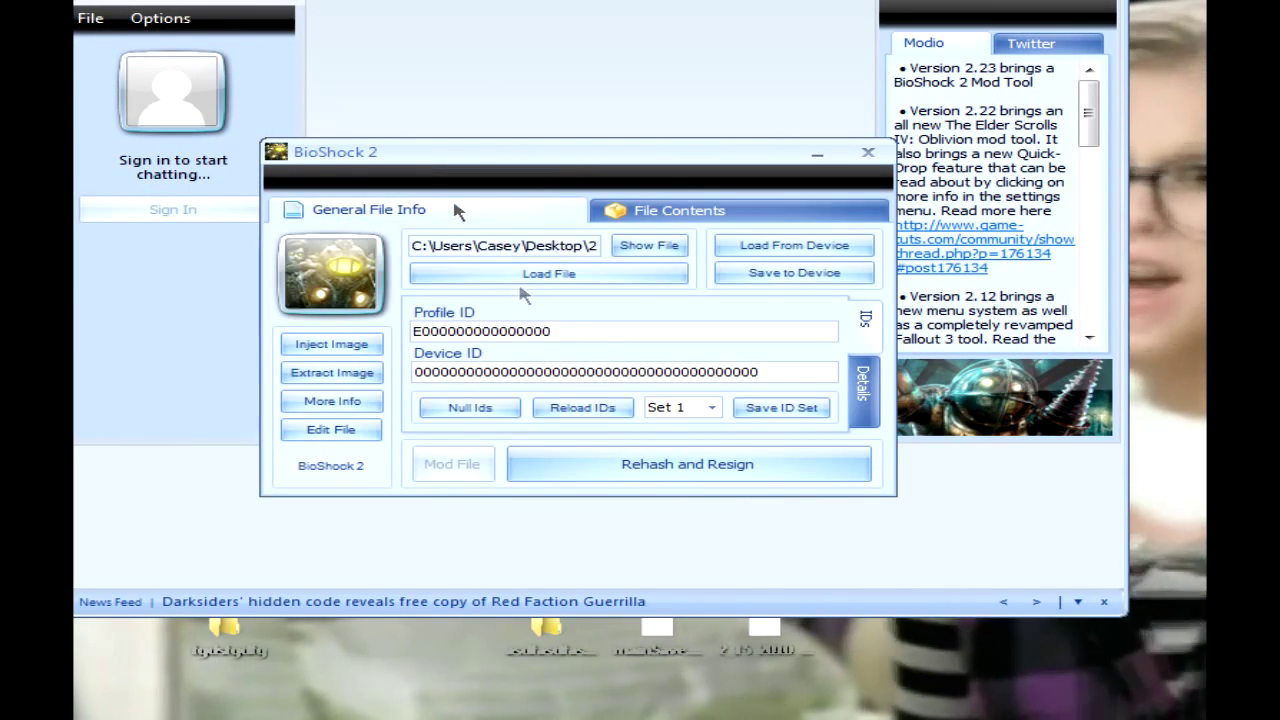
mouse_move(612, 372)
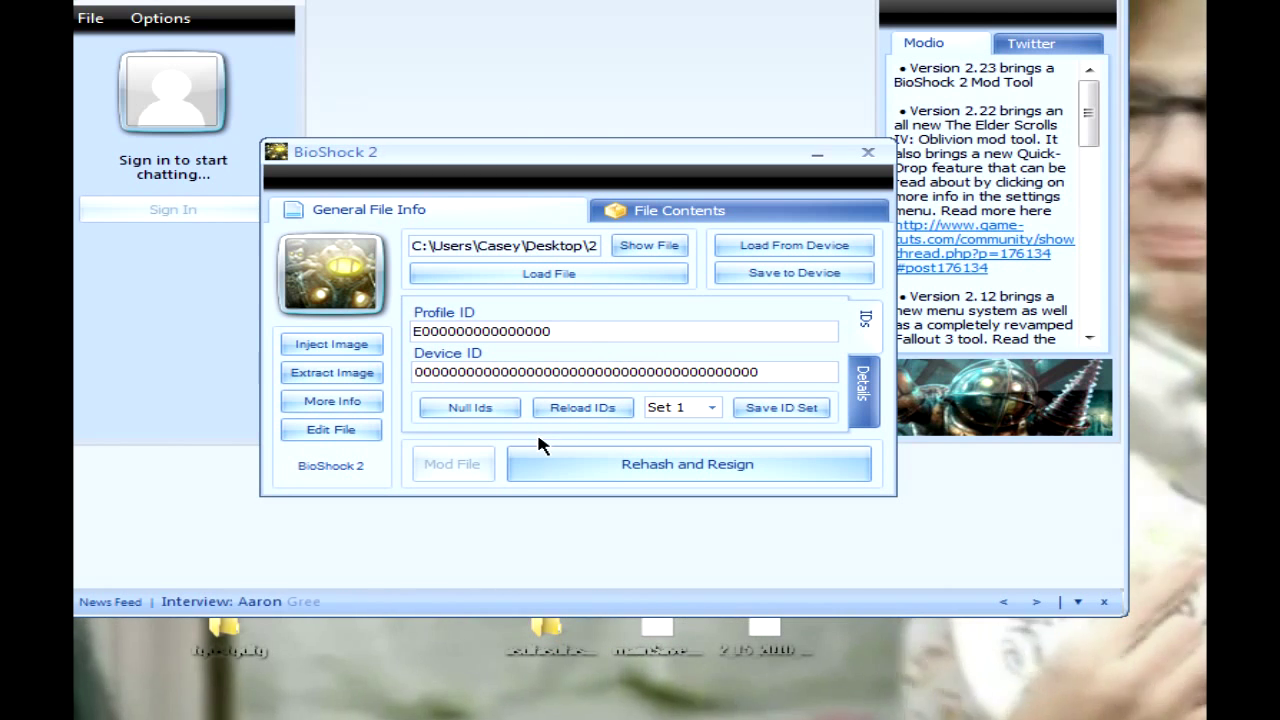
mouse_move(577, 432)
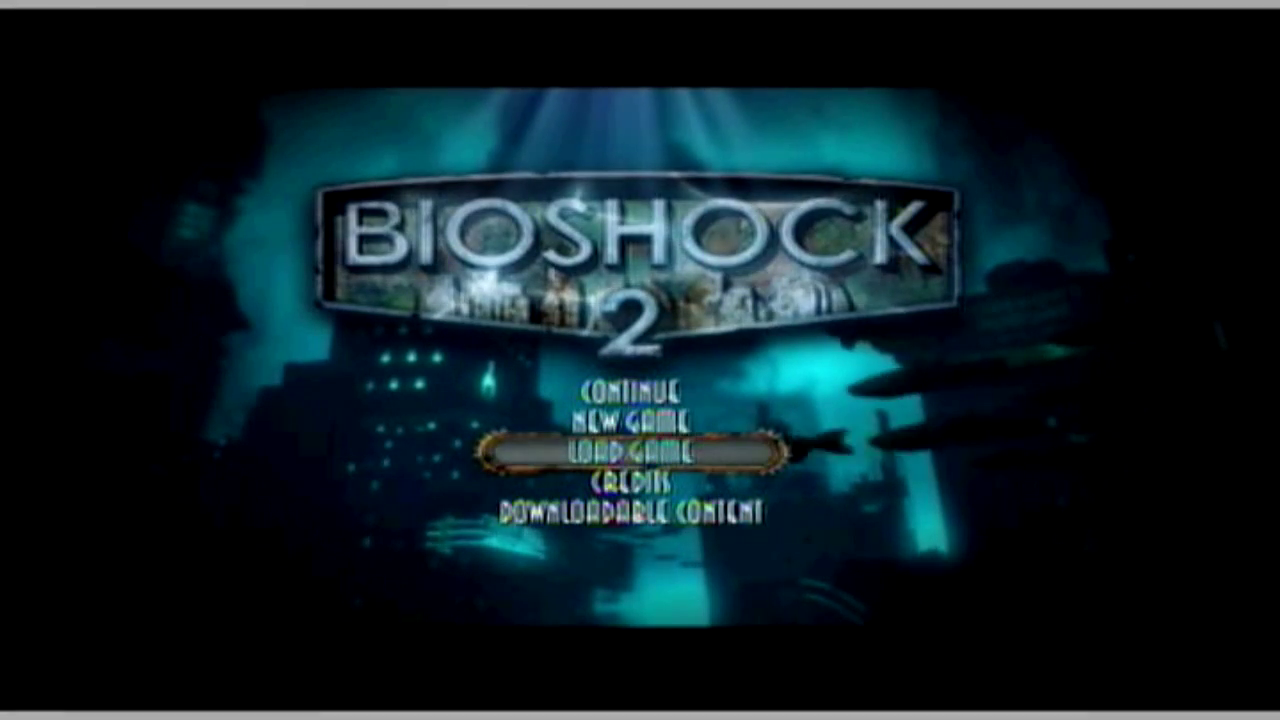
Step: Choose Load Game and pick the modded save, reaching the Pauper's Drop loading screen
left_click(630, 452)
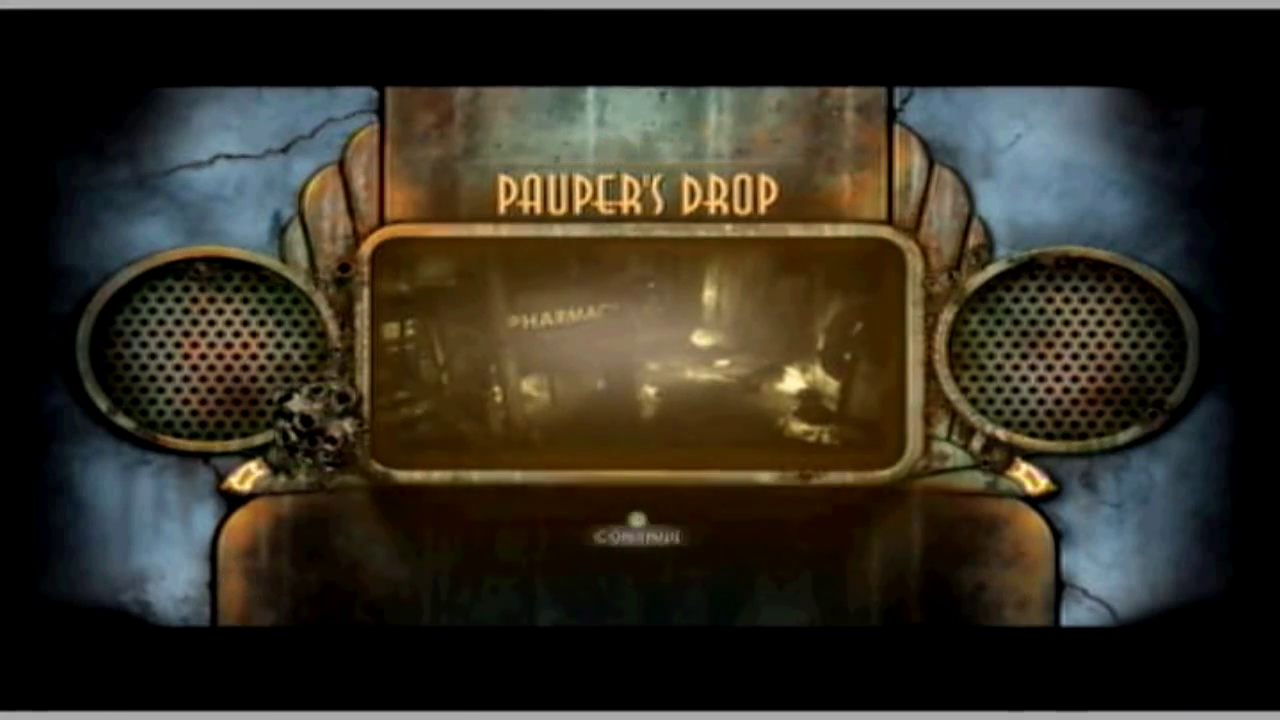
Step: Continue into gameplay, where the ADAM counter reads 9999
left_click(632, 535)
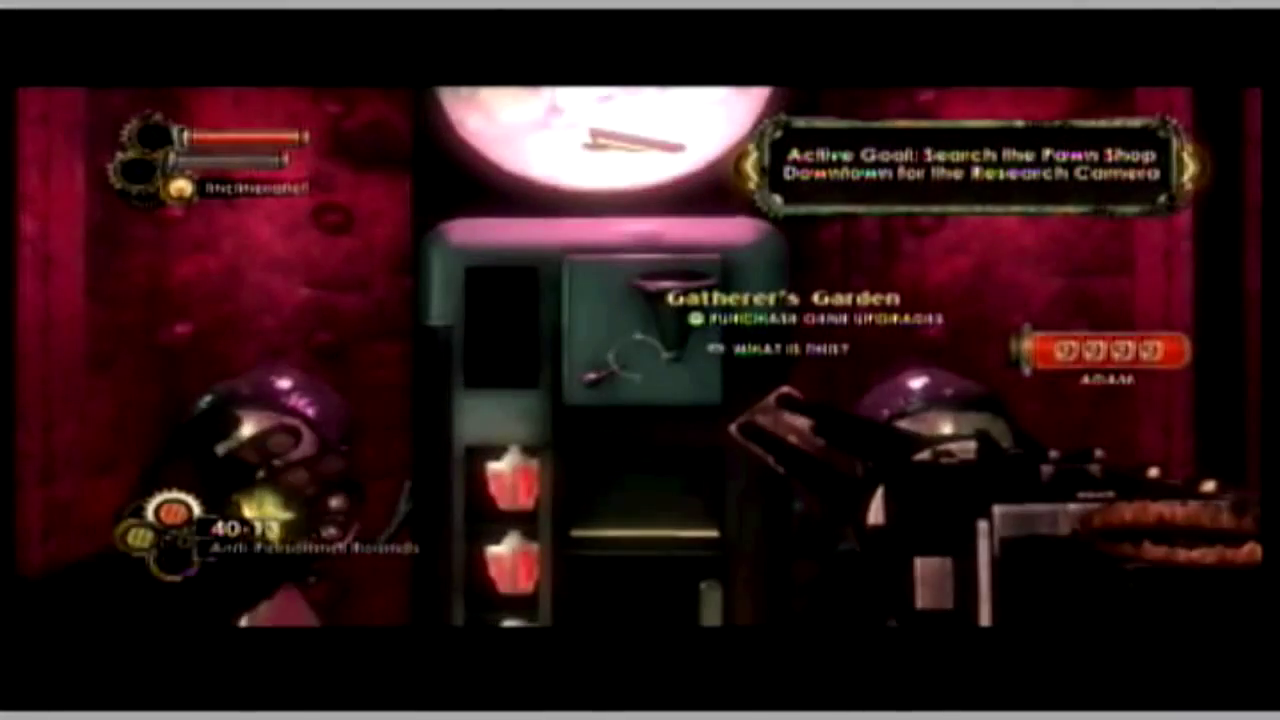